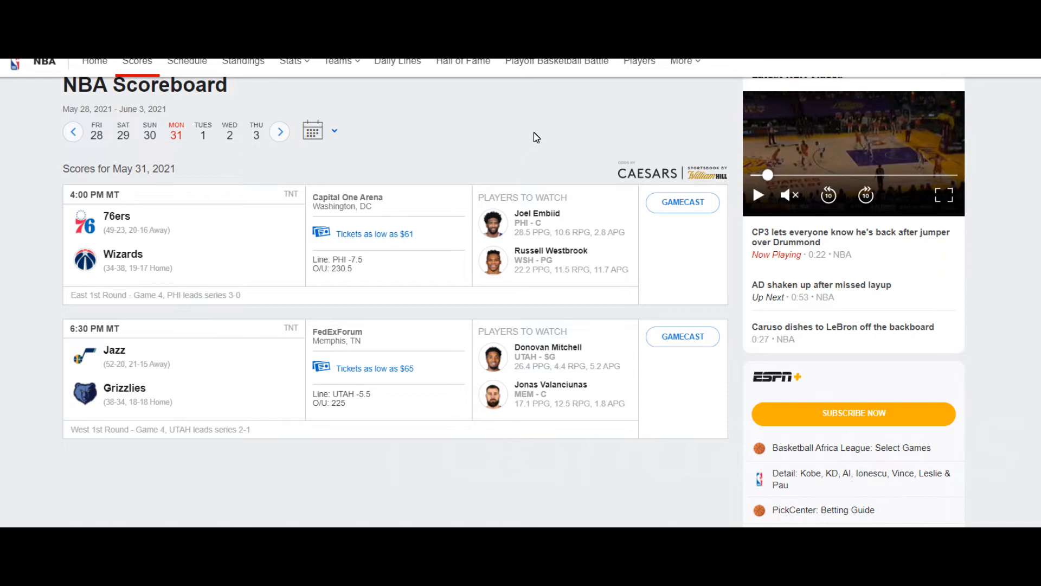
pyautogui.moveTo(497, 202)
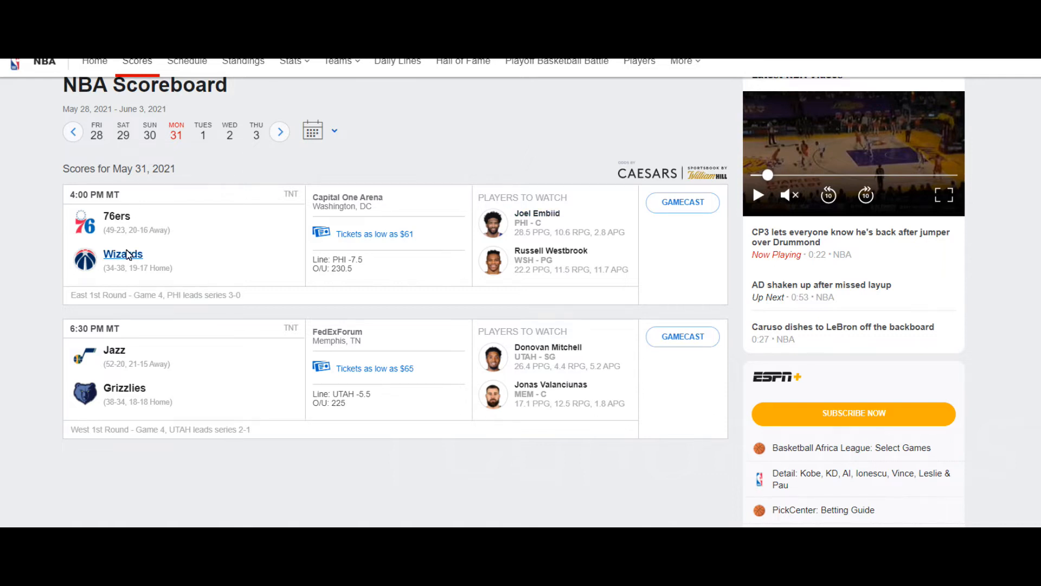
# Step: Select the Wizards name, Game 4, and the 31st game number among the dashes
pyautogui.doubleClick(145, 295)
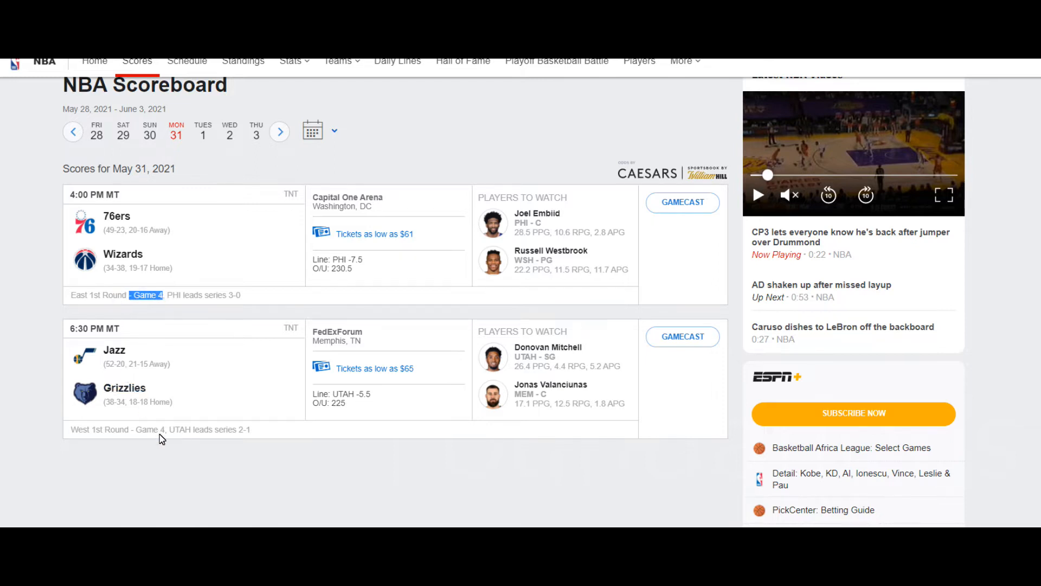
pyautogui.doubleClick(159, 430)
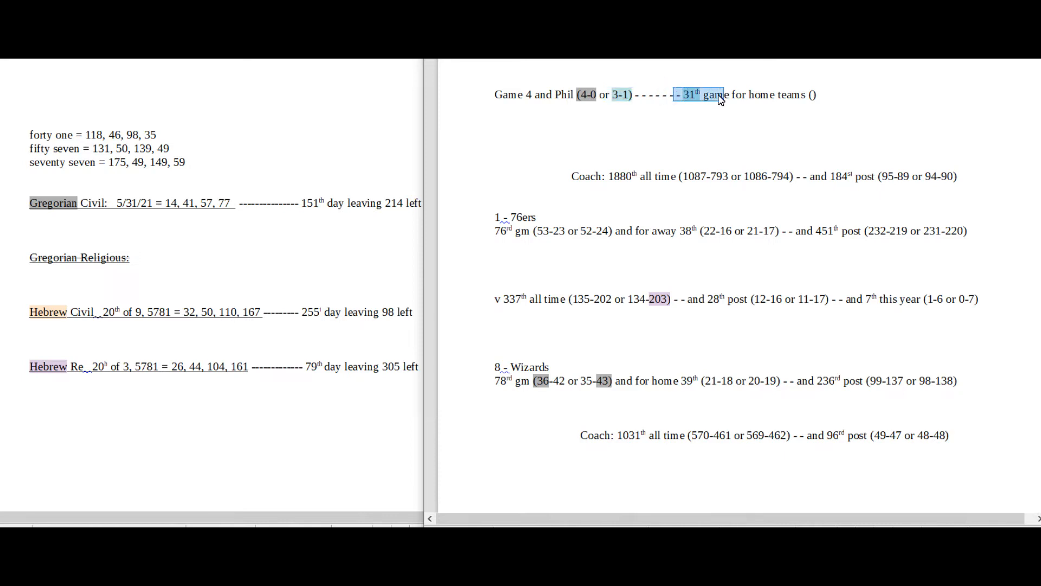
pyautogui.moveTo(741, 241)
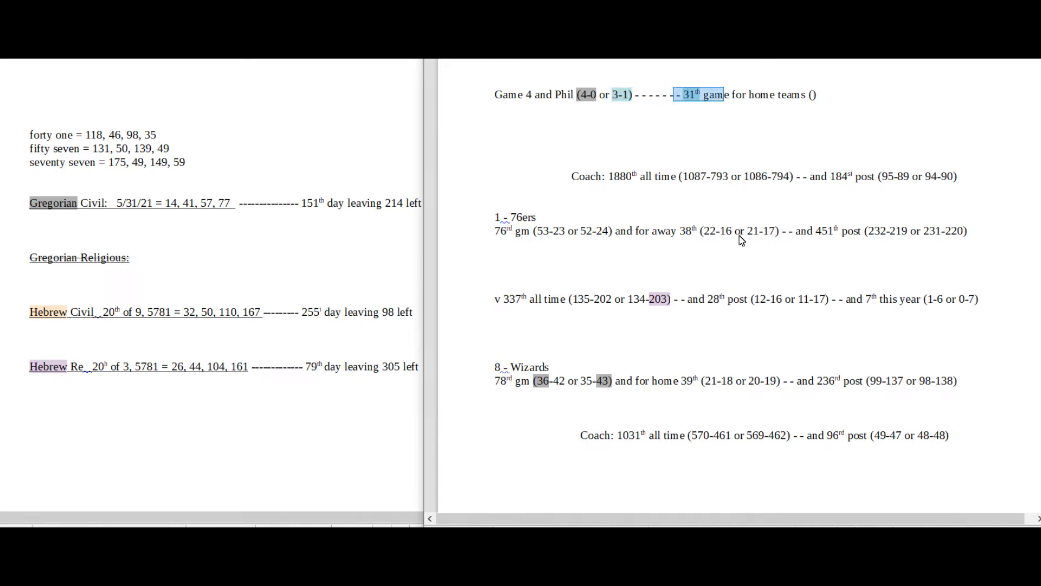
pyautogui.moveTo(702, 260)
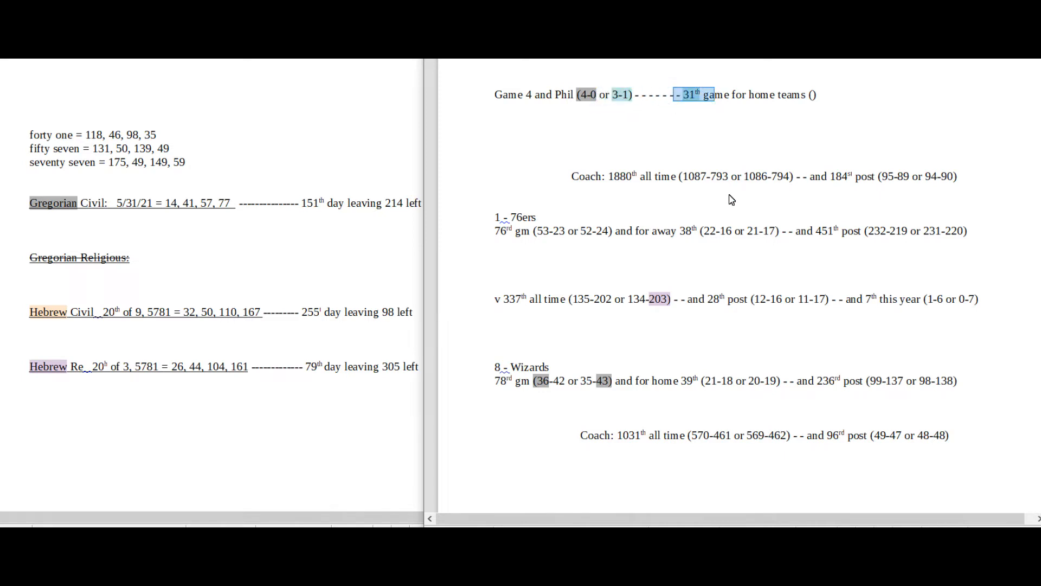
pyautogui.moveTo(696, 111)
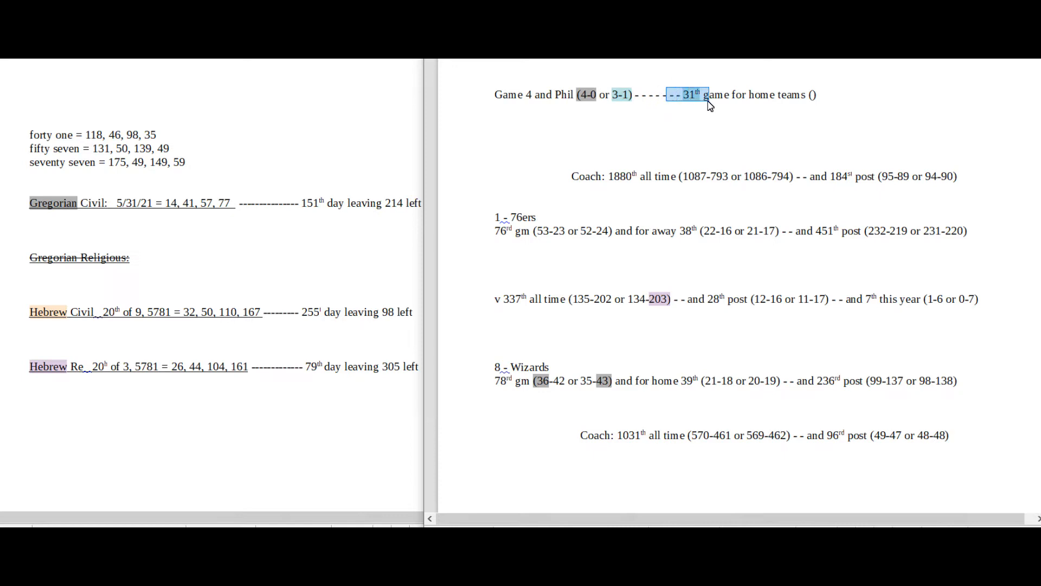
pyautogui.moveTo(643, 153)
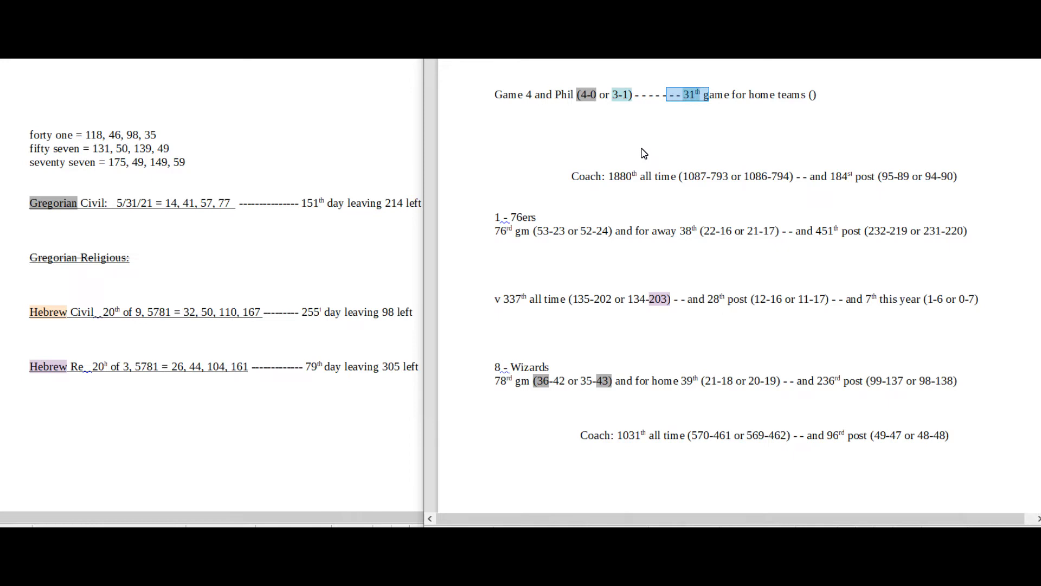
pyautogui.click(670, 97)
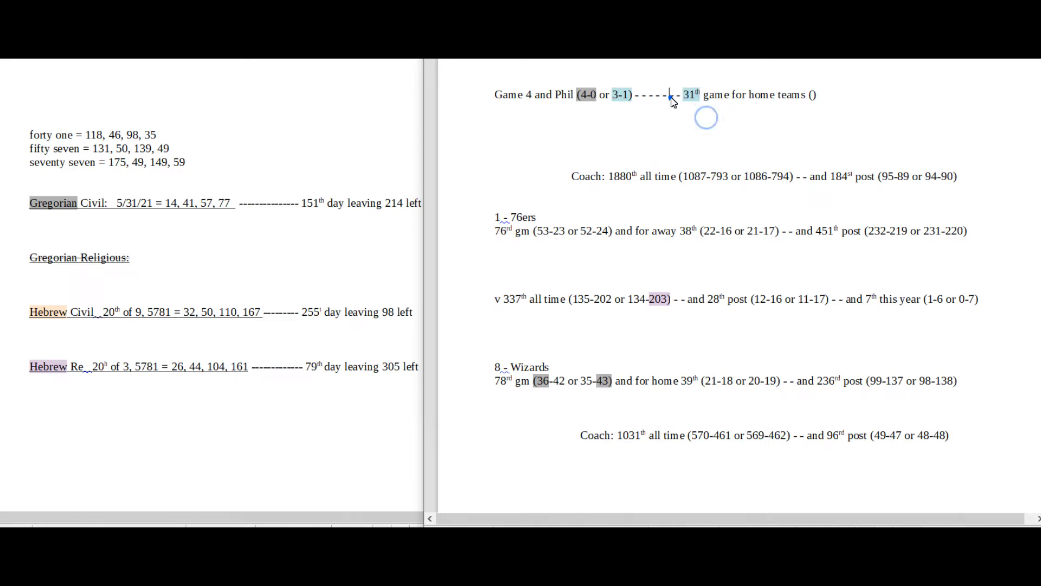
pyautogui.moveTo(670, 95); pyautogui.dragTo(714, 94)
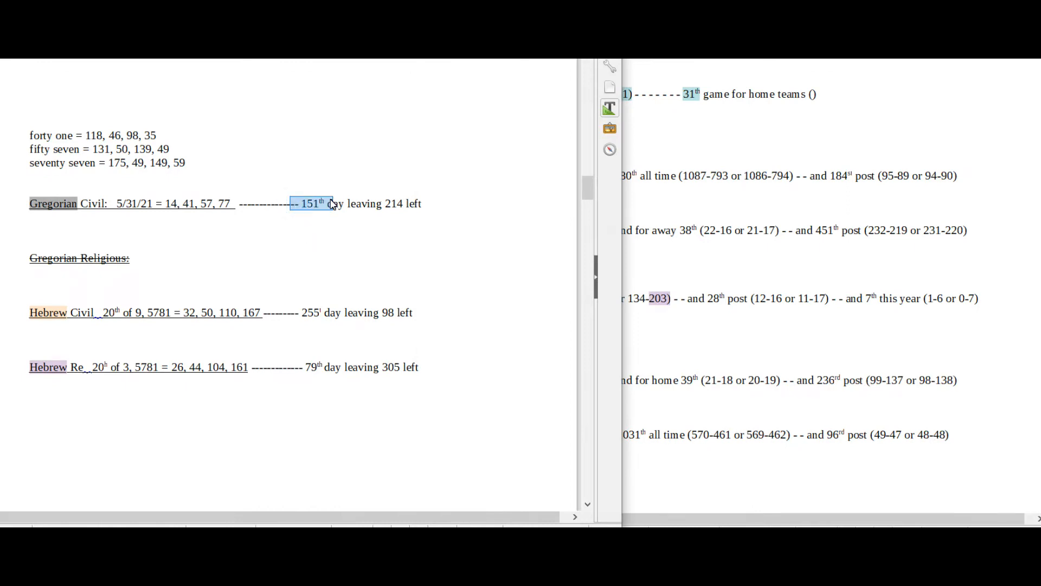
pyautogui.moveTo(321, 252)
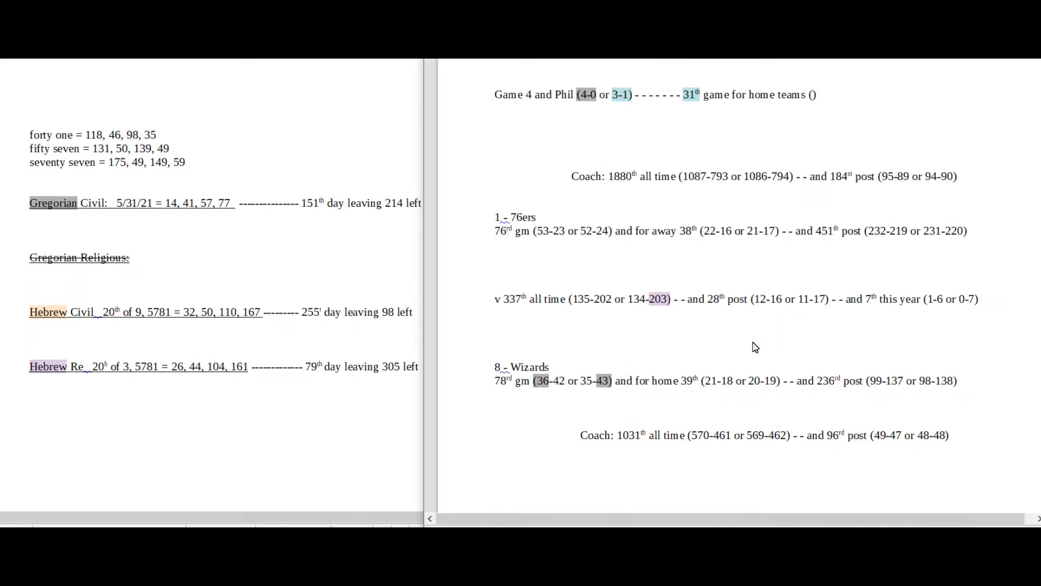
pyautogui.moveTo(470, 287)
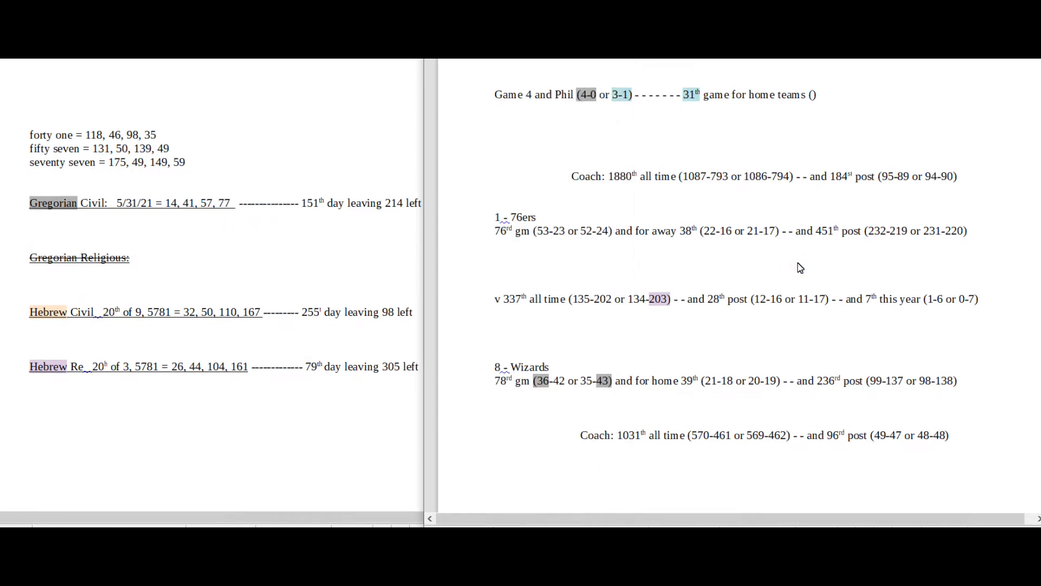
pyautogui.moveTo(752, 245)
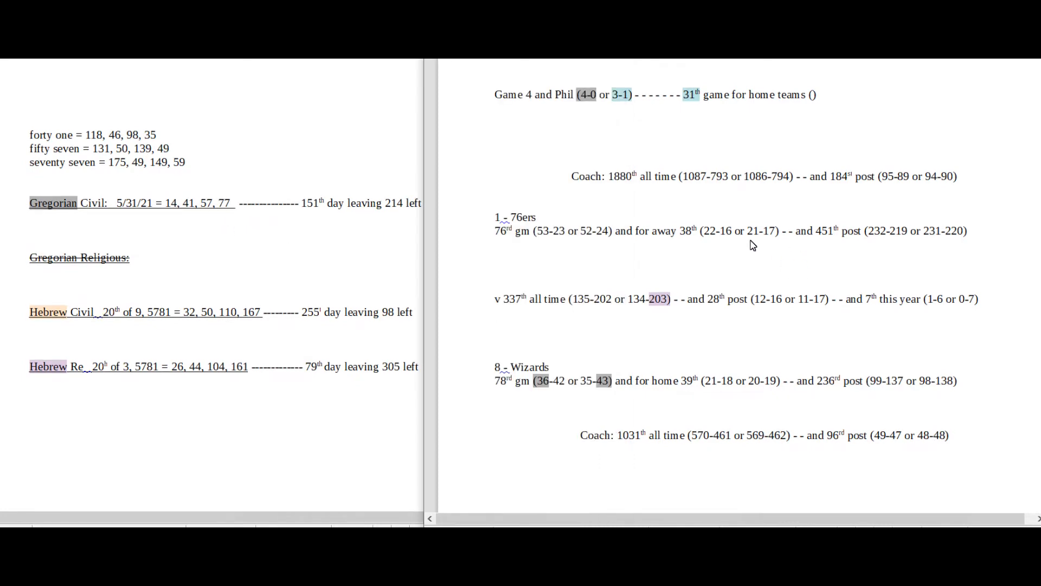
pyautogui.moveTo(847, 299); pyautogui.dragTo(878, 299)
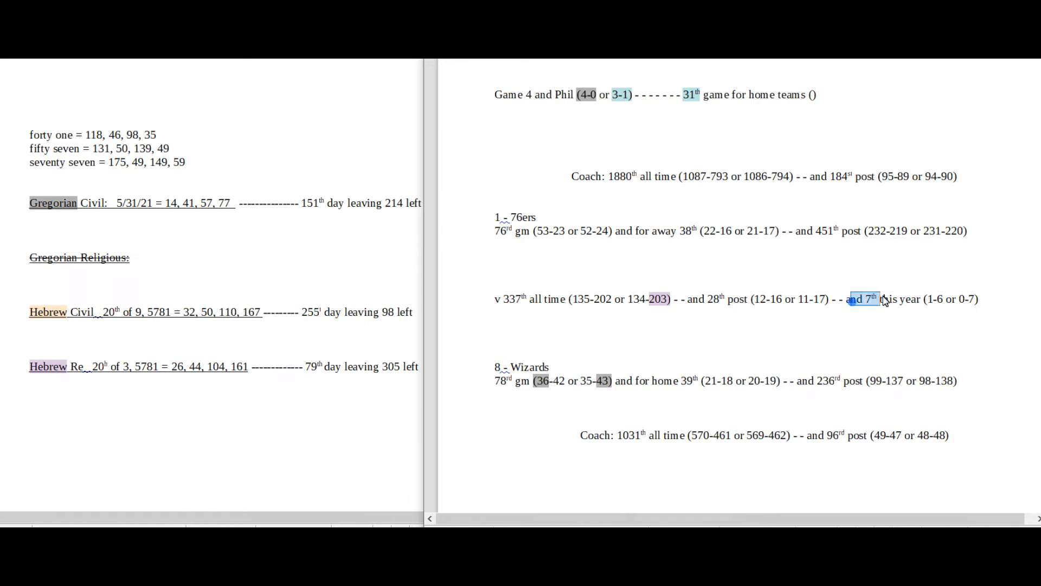
pyautogui.moveTo(876, 299); pyautogui.dragTo(982, 299)
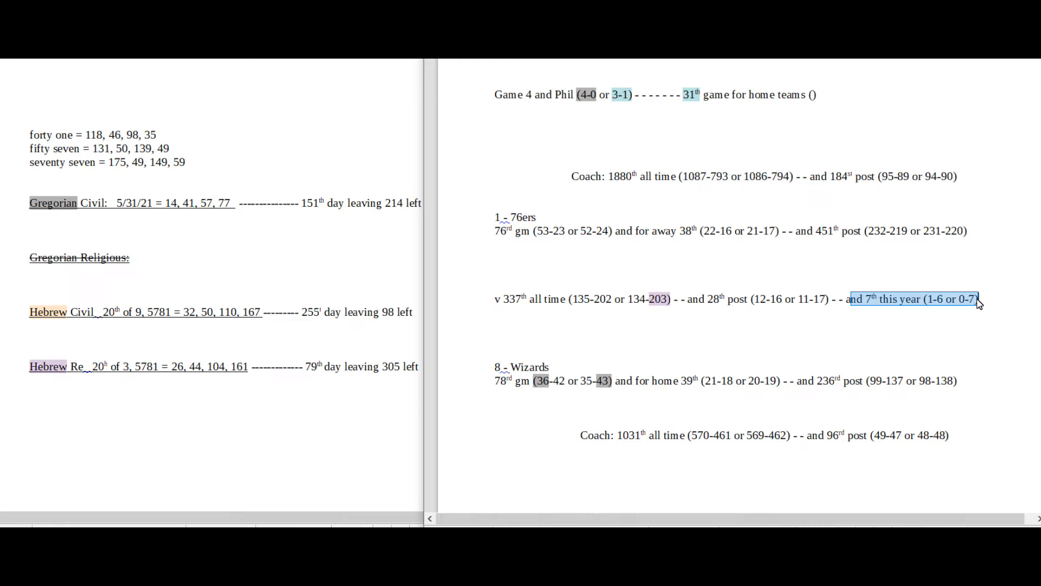
pyautogui.moveTo(186, 283)
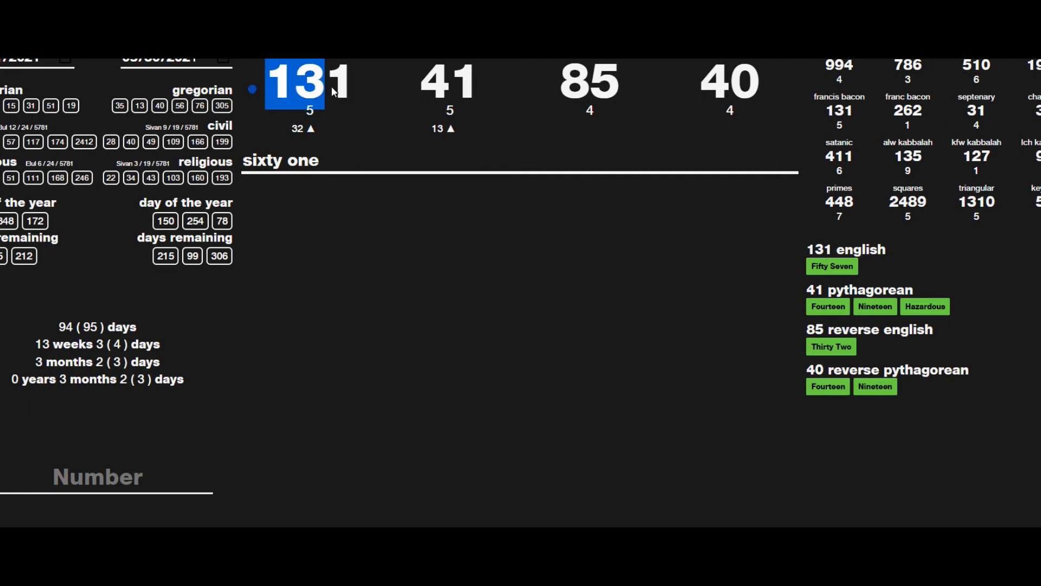
pyautogui.moveTo(390, 521)
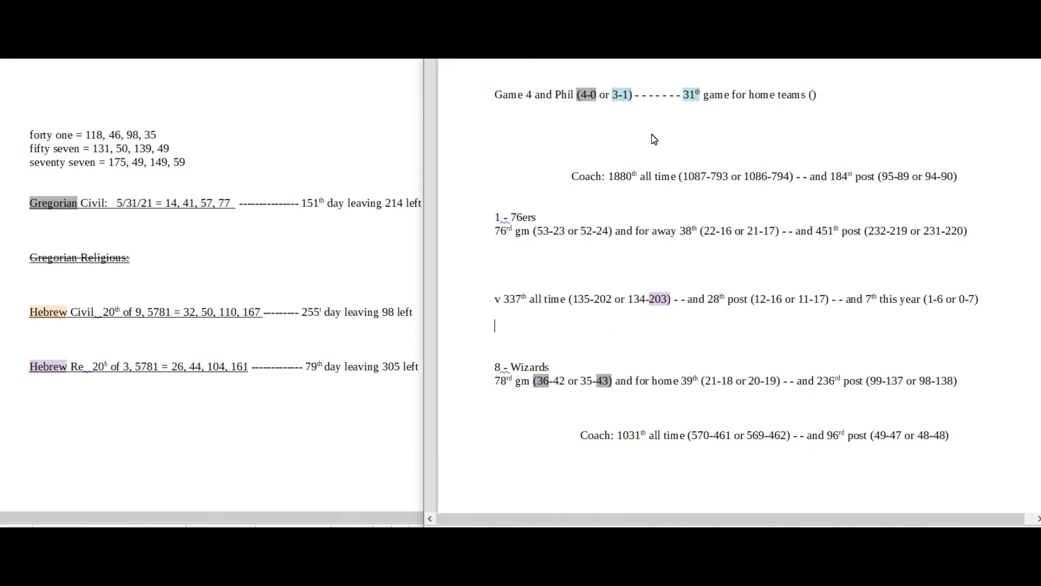
pyautogui.moveTo(708, 388)
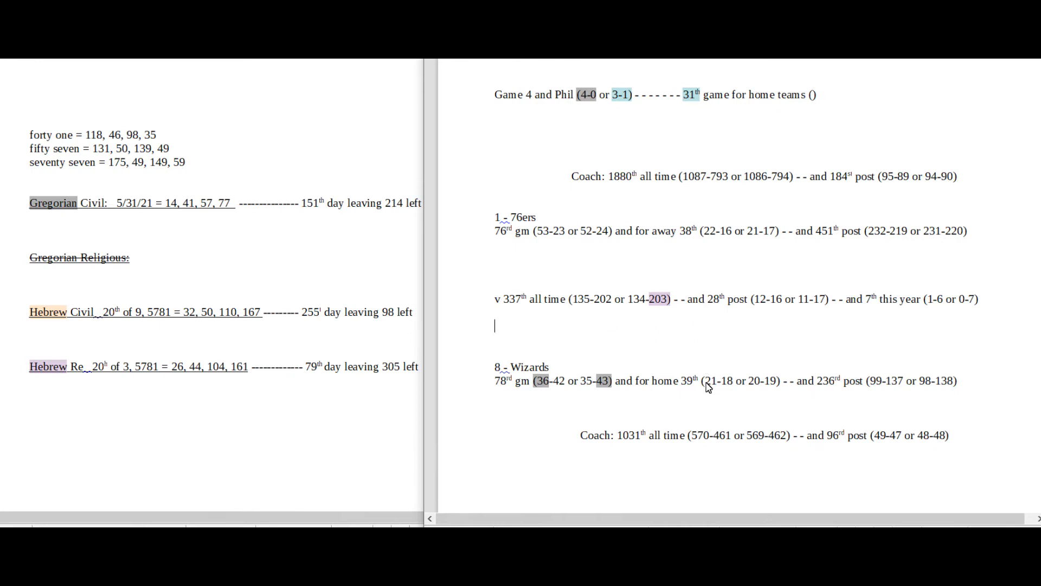
pyautogui.moveTo(681, 381); pyautogui.dragTo(721, 380)
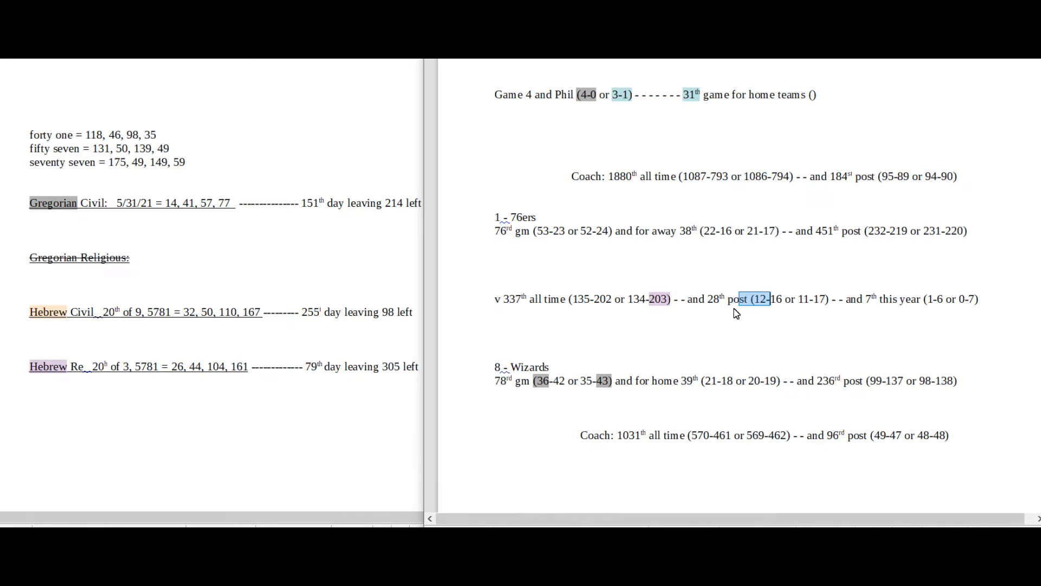
pyautogui.click(770, 305)
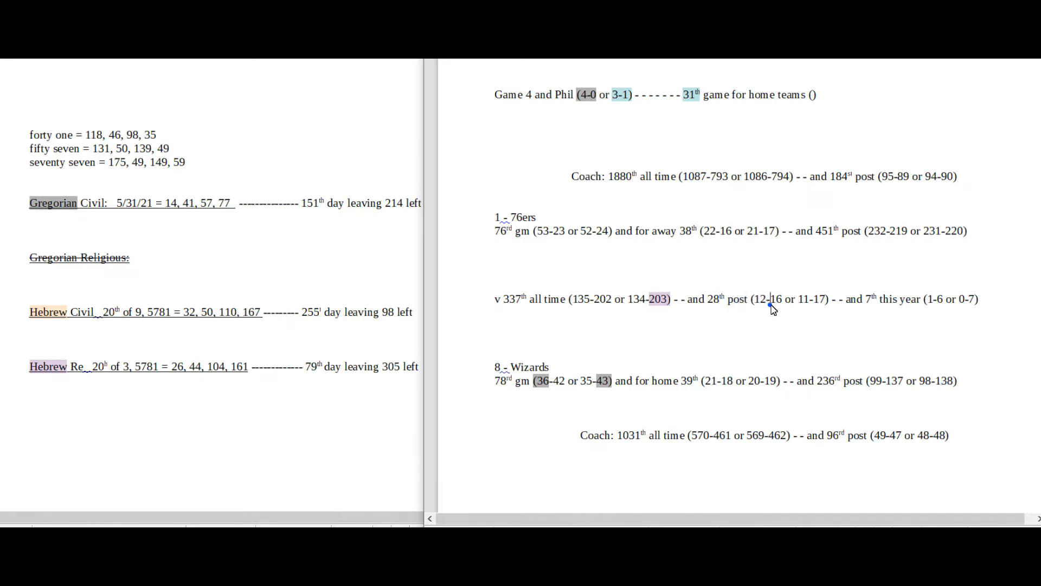
pyautogui.doubleClick(779, 299)
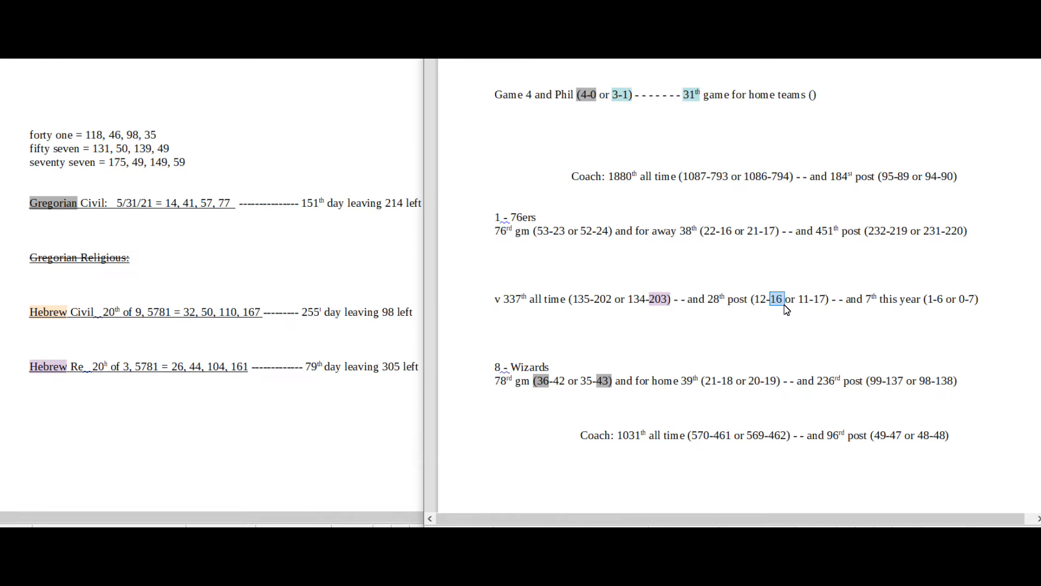
pyautogui.moveTo(777, 304)
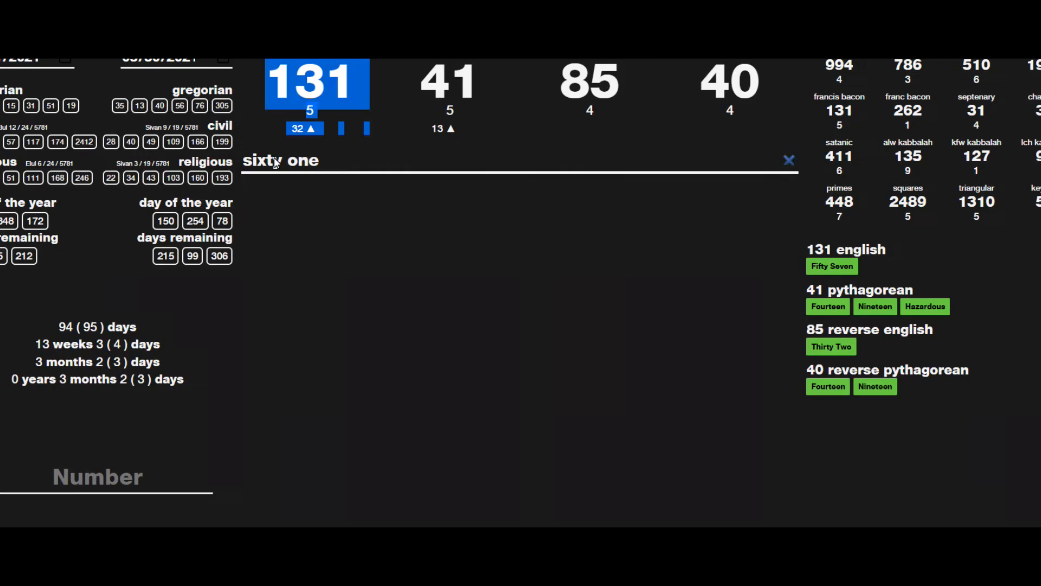
# Step: Enter 'sixteen' in Gematrinator and select 137 in the Wizards post record
pyautogui.write('sixteen')
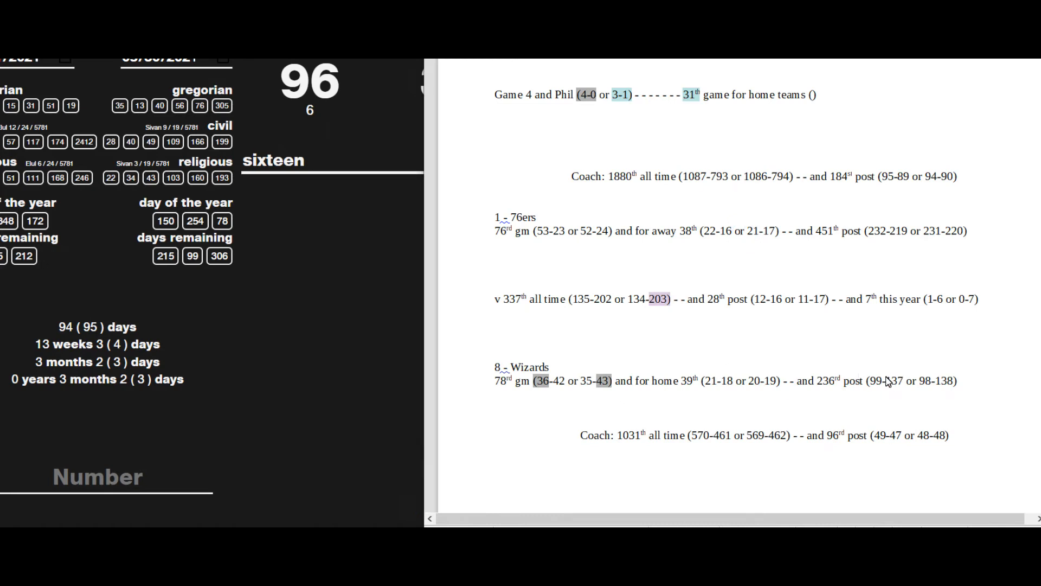
pyautogui.doubleClick(895, 380)
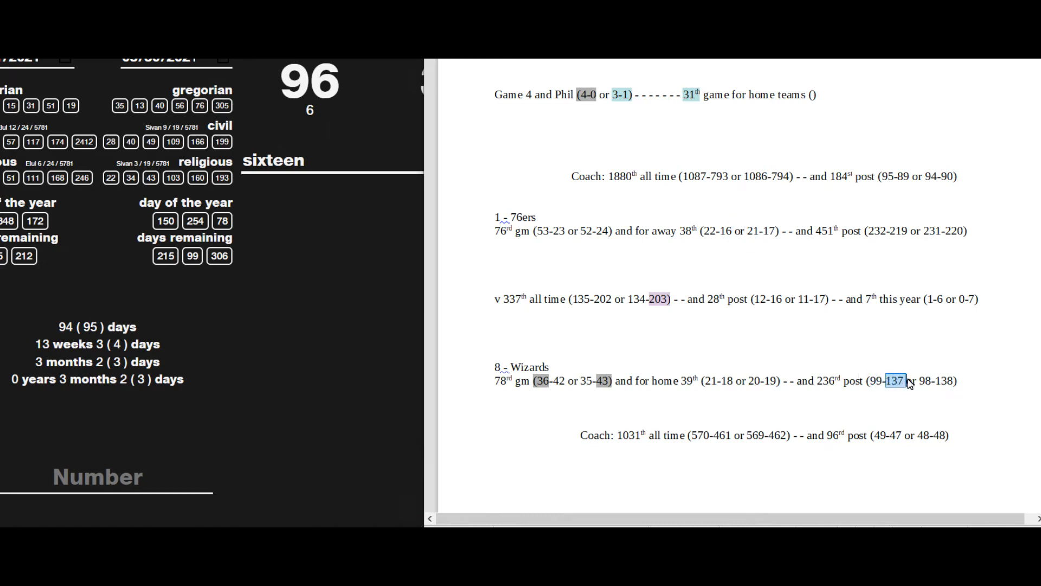
pyautogui.moveTo(237, 228)
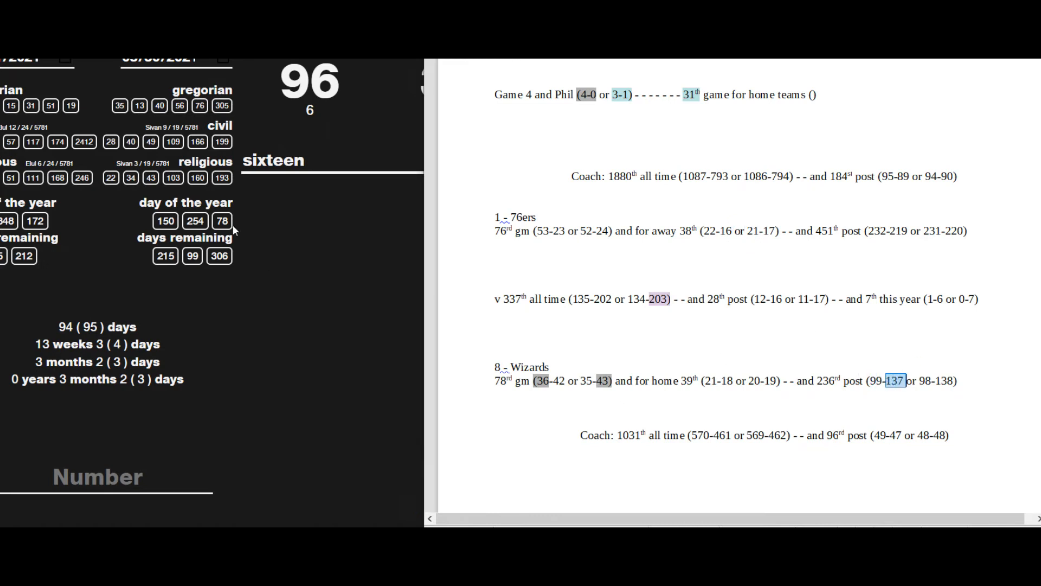
pyautogui.moveTo(533, 438)
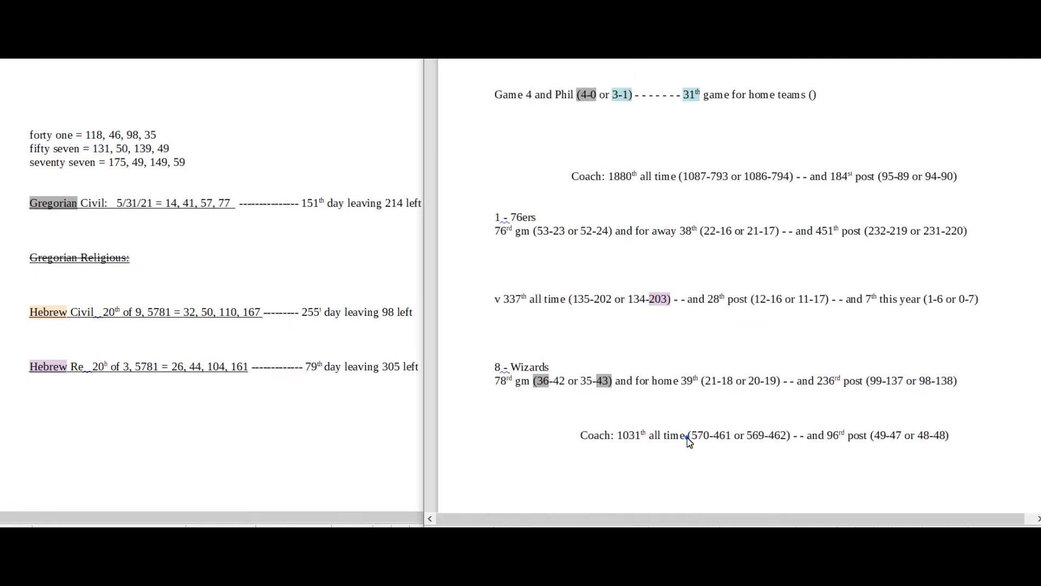
pyautogui.doubleClick(698, 435)
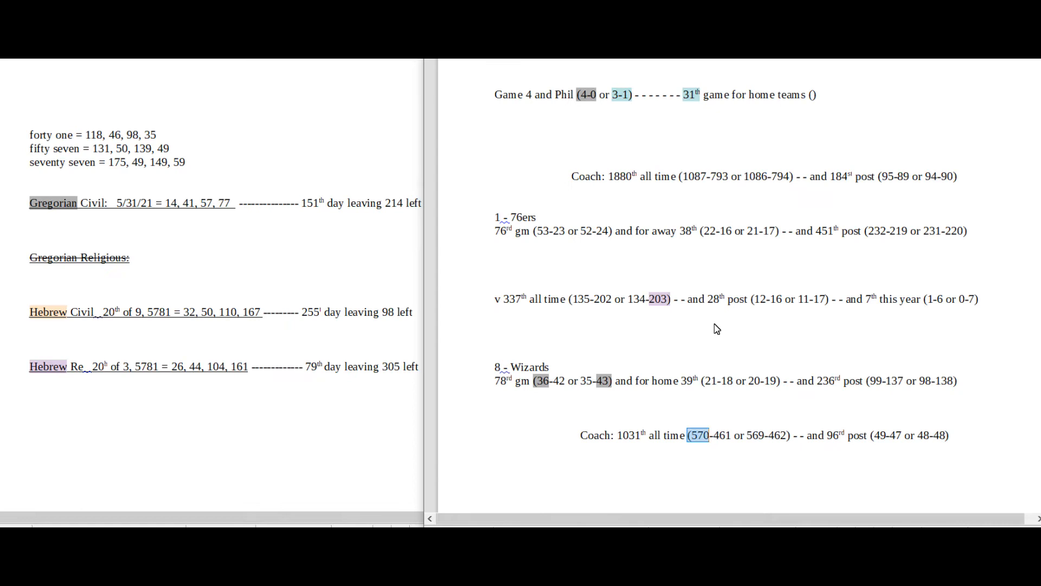
pyautogui.doubleClick(677, 435)
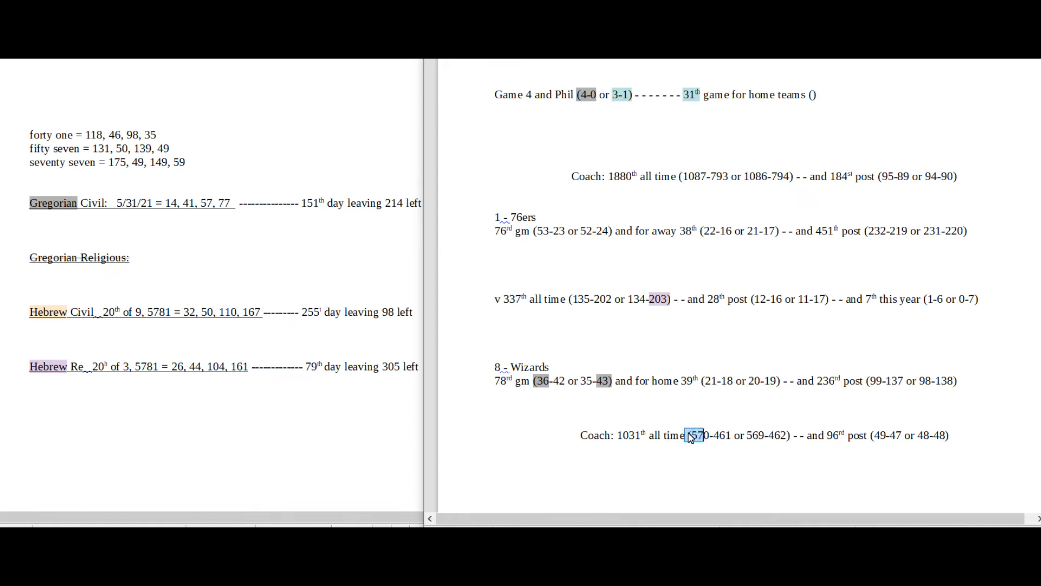
pyautogui.doubleClick(628, 435)
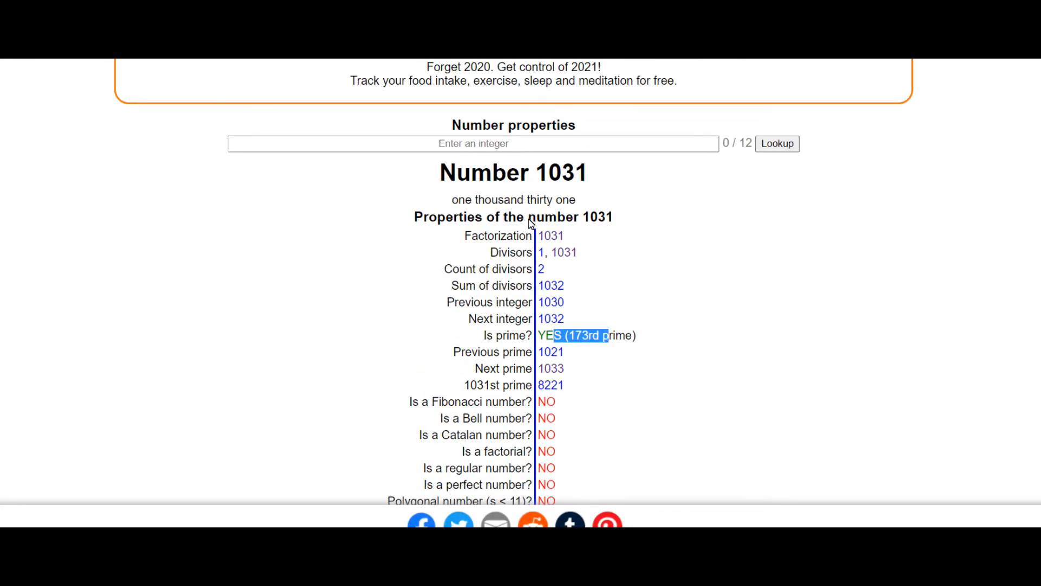
pyautogui.moveTo(573, 180)
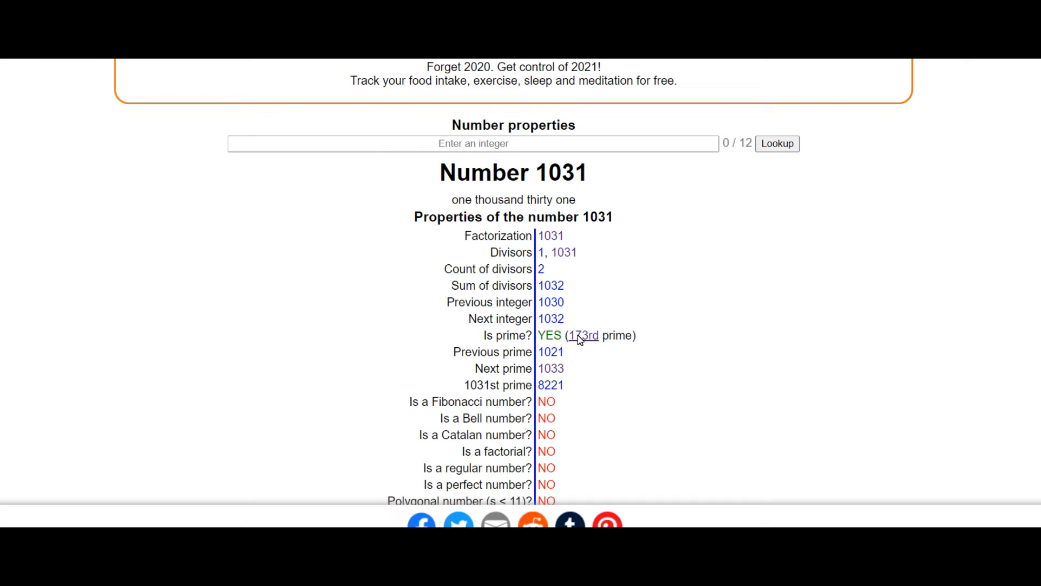
# Step: Open the properties of 173, 1031's prime index, then mark text under the Game 4 line
pyautogui.click(585, 335)
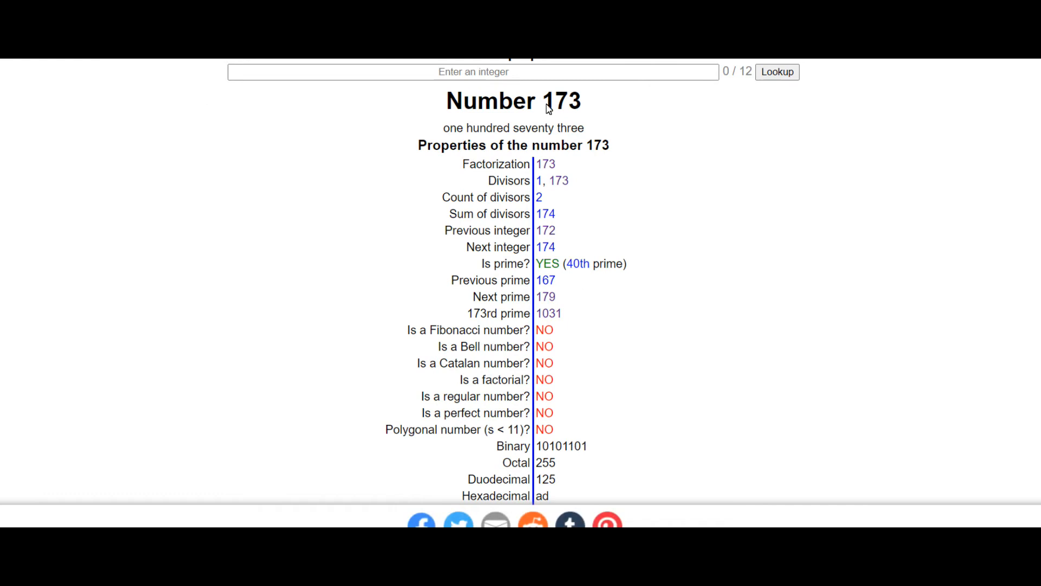
pyautogui.click(577, 264)
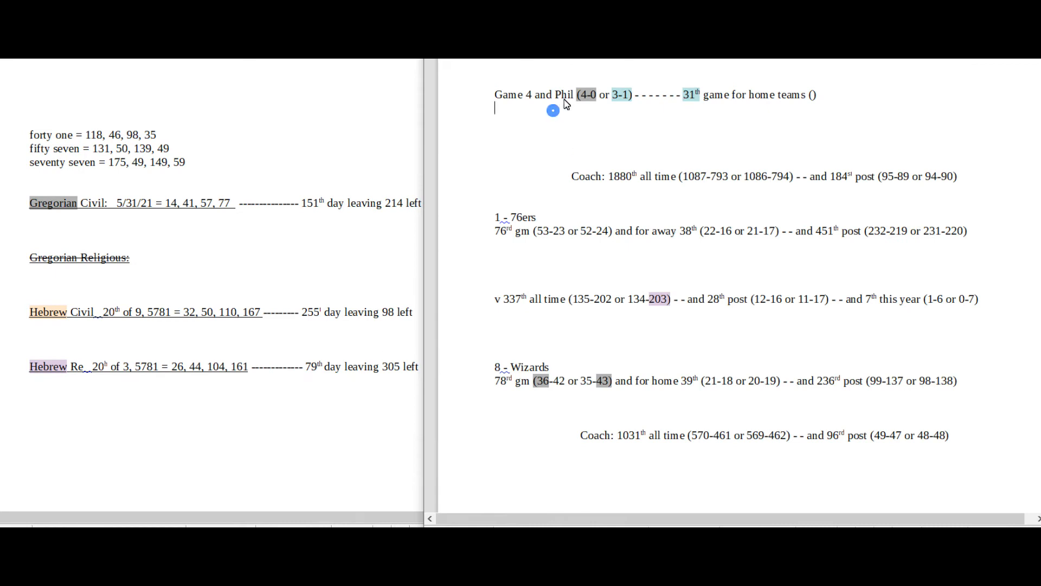
pyautogui.moveTo(573, 94); pyautogui.dragTo(612, 94)
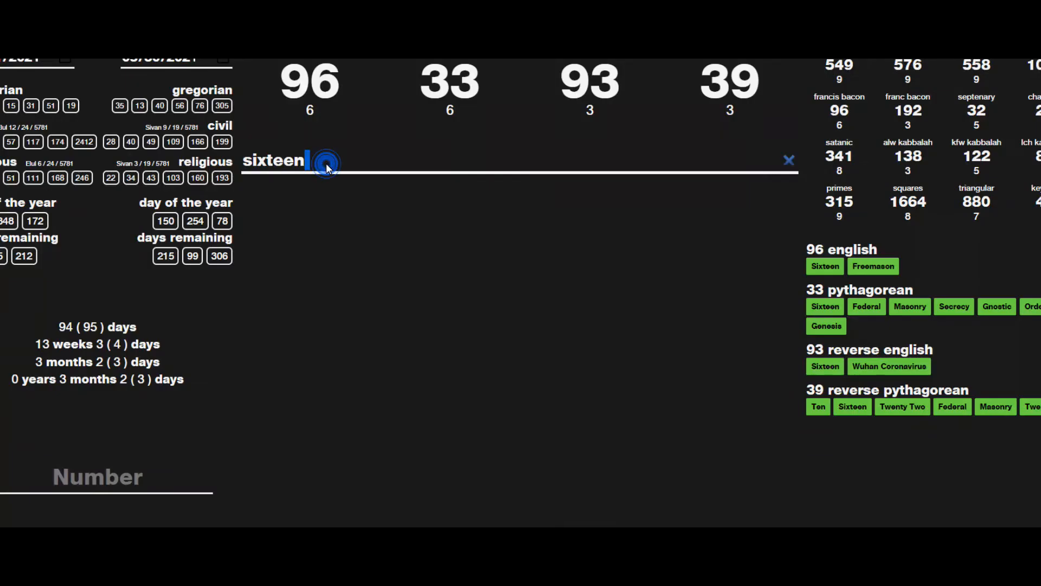
# Step: Enter 'four' into the Gematrinator phrase box
pyautogui.write('four')
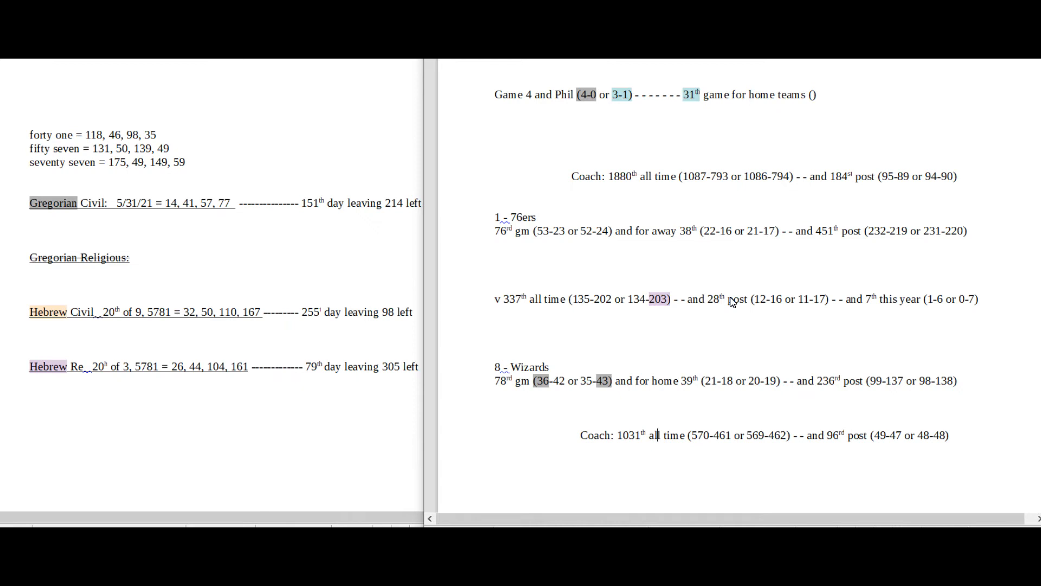
# Step: Look up 1087 and confirm it is the 181st prime, then return to the notes
pyautogui.doubleClick(695, 176)
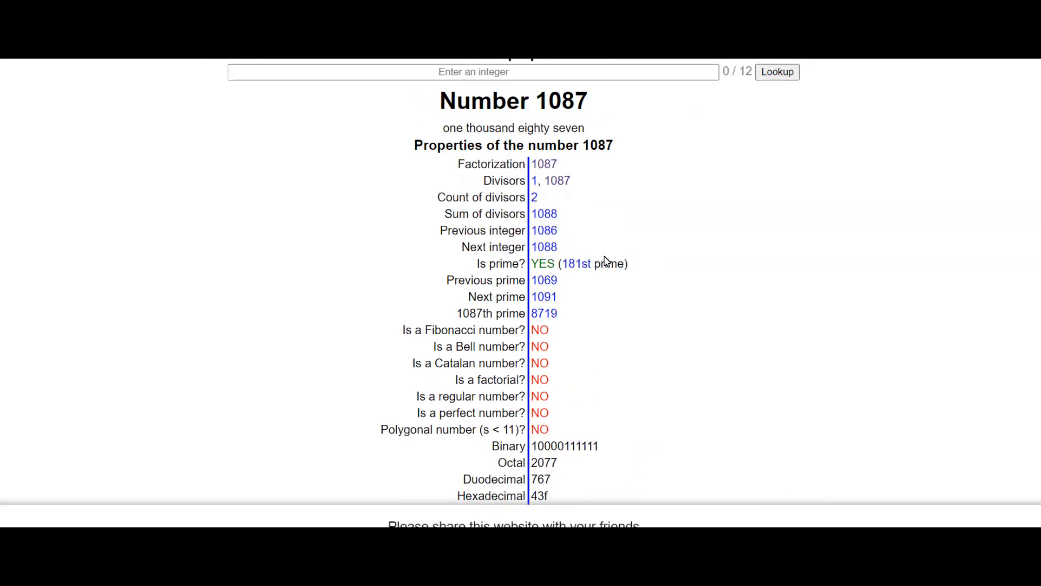
pyautogui.click(578, 263)
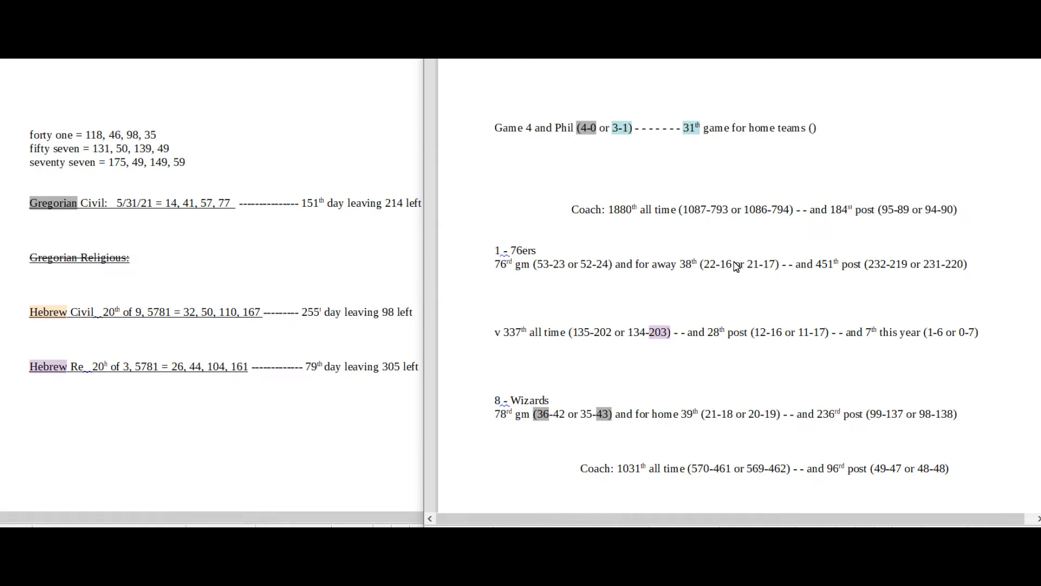
pyautogui.moveTo(604, 127); pyautogui.dragTo(710, 127)
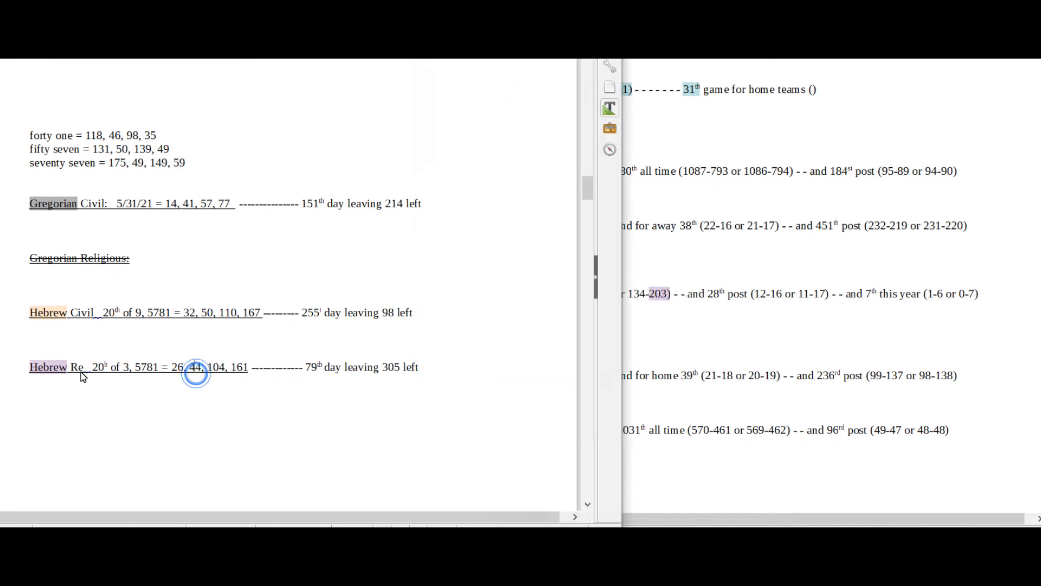
pyautogui.moveTo(91, 367); pyautogui.dragTo(146, 367)
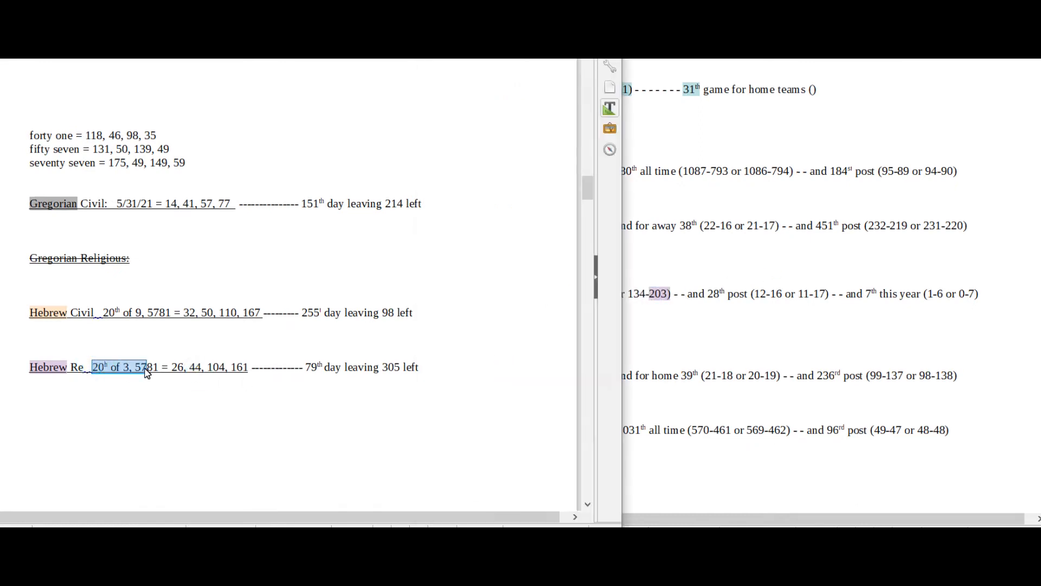
pyautogui.click(95, 367)
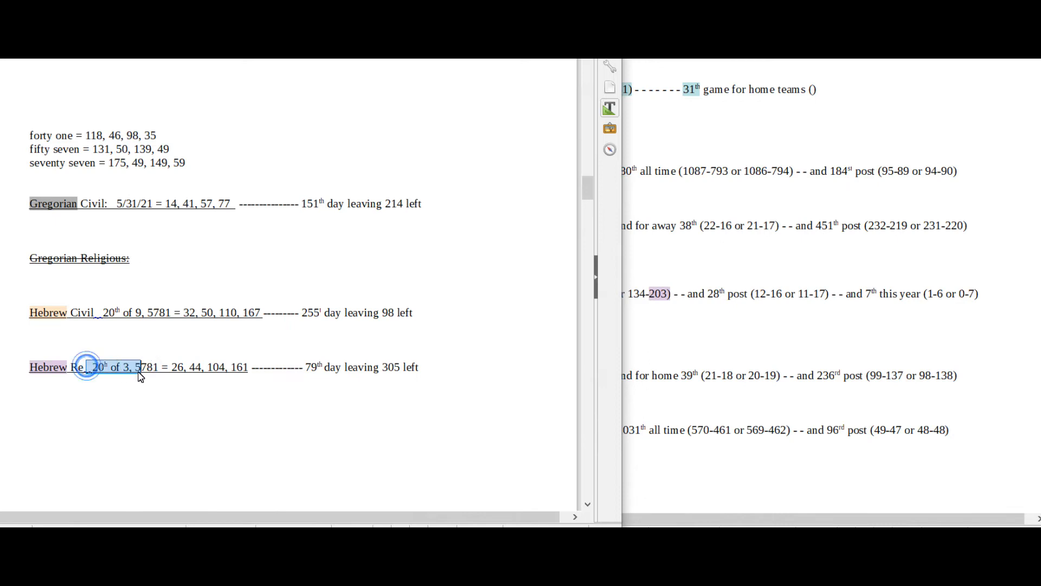
pyautogui.moveTo(532, 368)
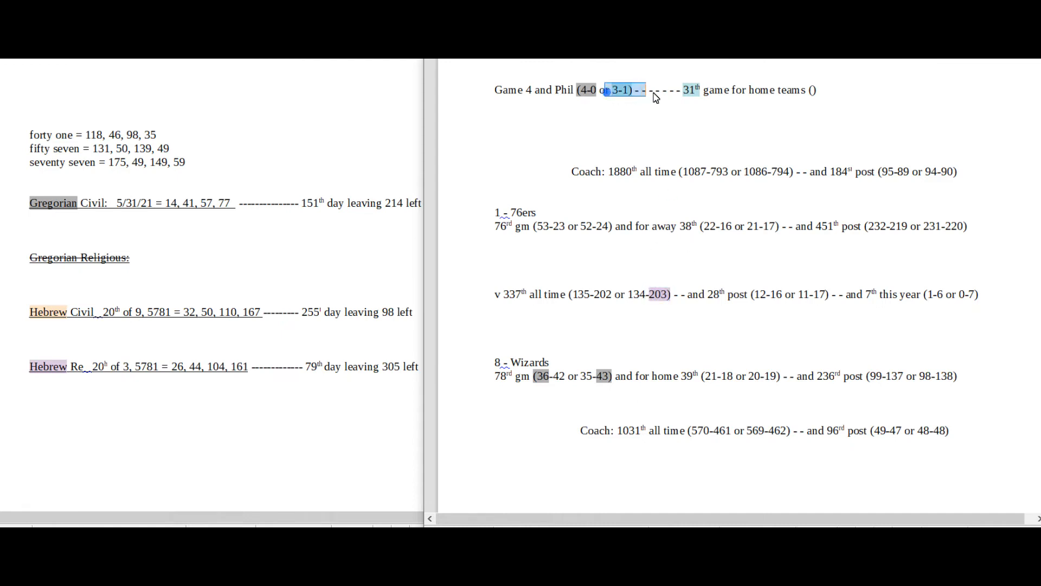
# Step: Select part of the Hebrew religious date line '20th of 3, 5781'
pyautogui.moveTo(612, 90); pyautogui.dragTo(704, 89)
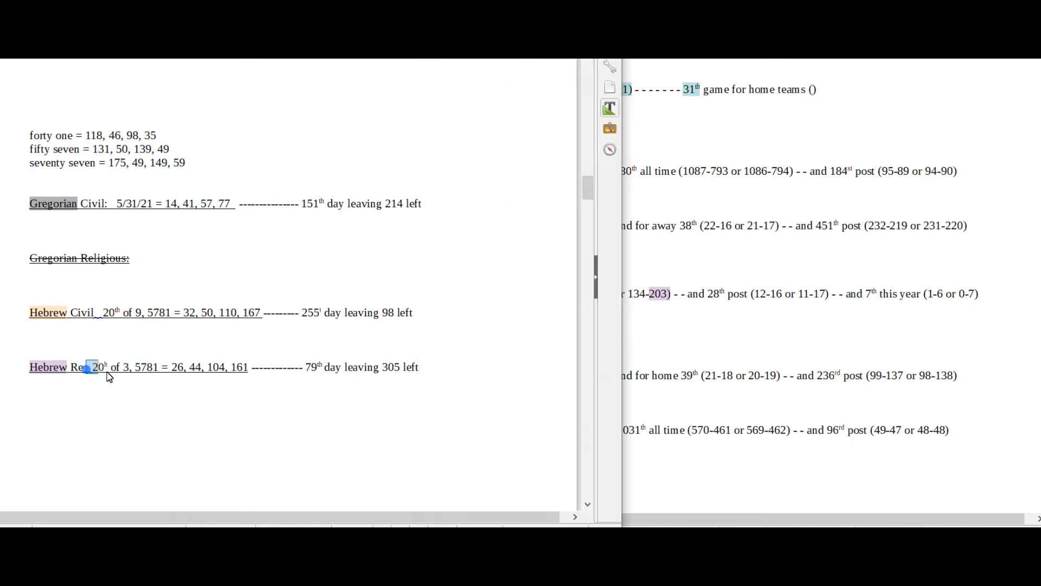
pyautogui.moveTo(90, 366); pyautogui.dragTo(139, 366)
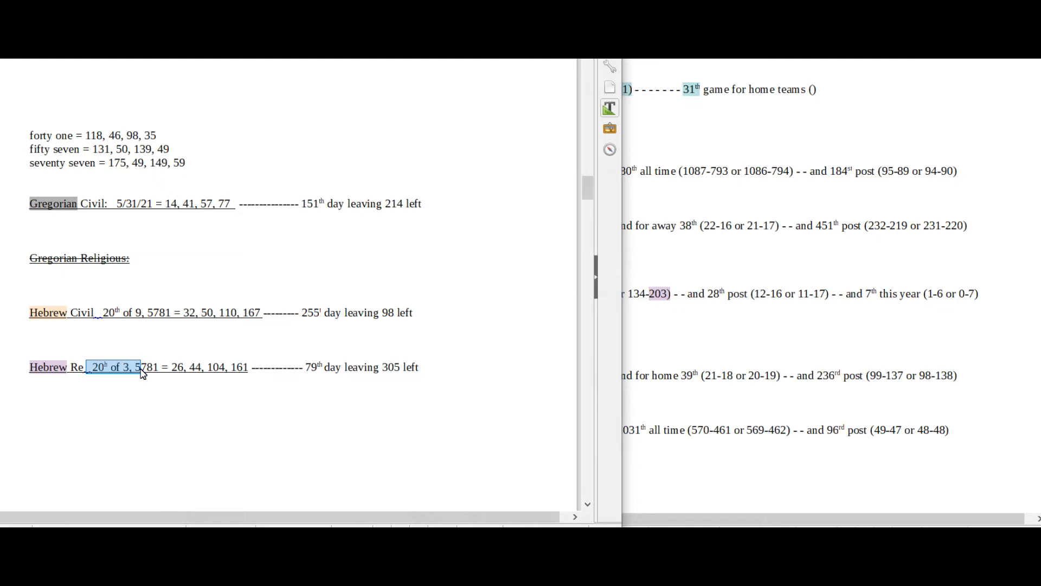
pyautogui.moveTo(781, 313)
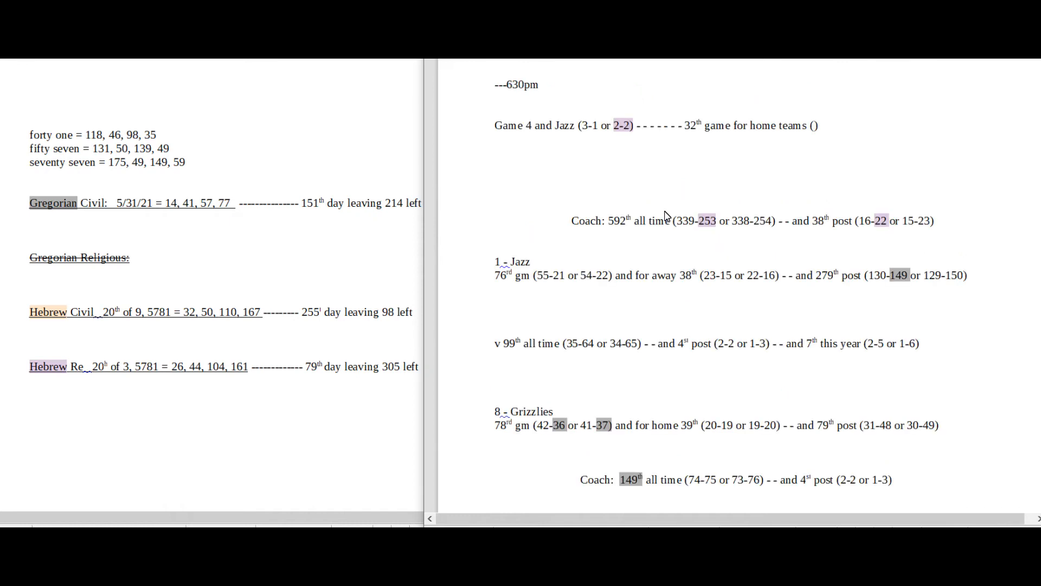
pyautogui.scroll(-3)
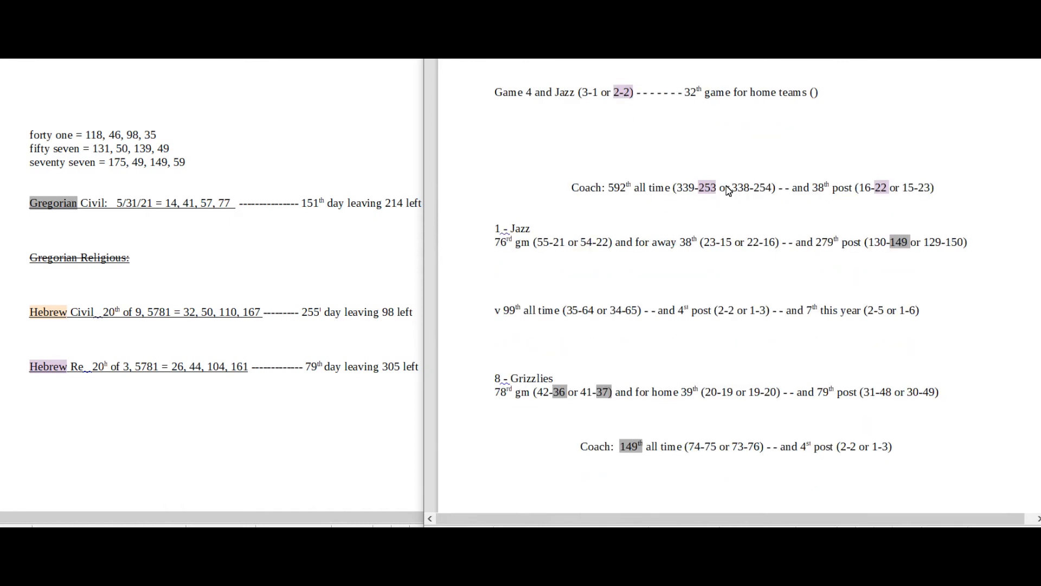
pyautogui.moveTo(681, 201)
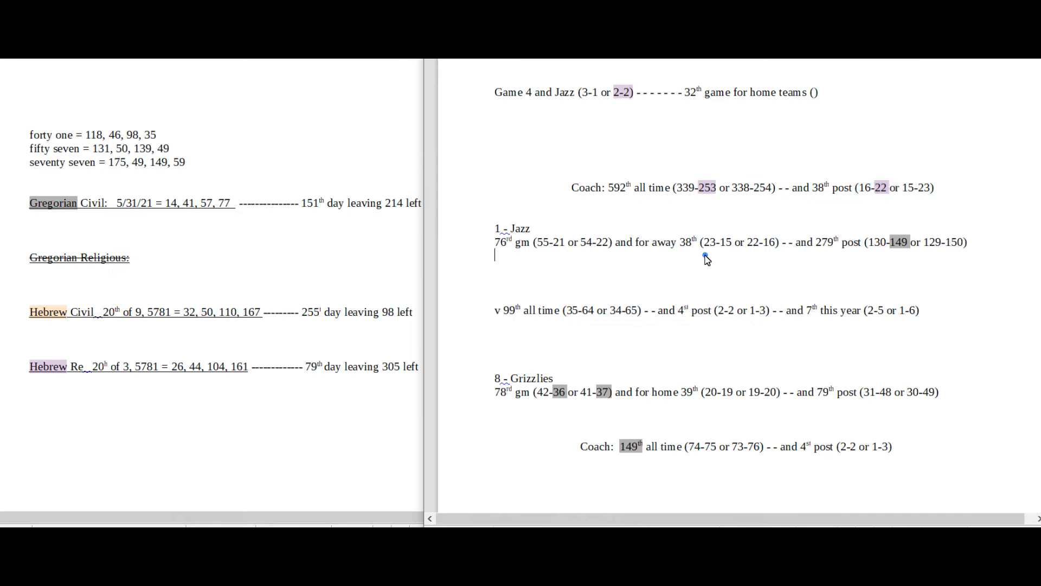
pyautogui.doubleClick(533, 377)
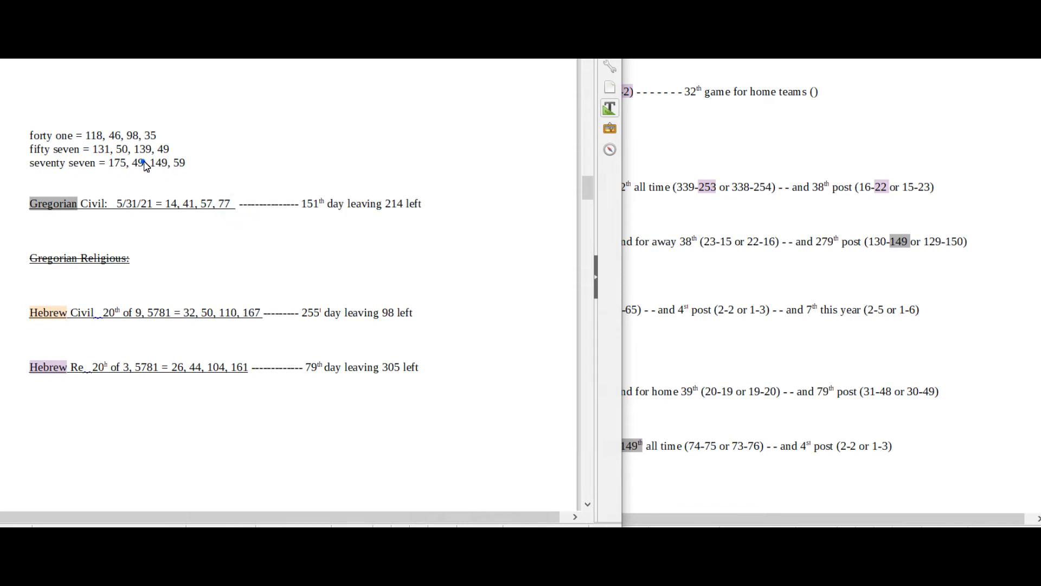
# Step: Read the 'thirty seven' totals 165, 57, 132 and 60, then return to Writer
pyautogui.doubleClick(157, 162)
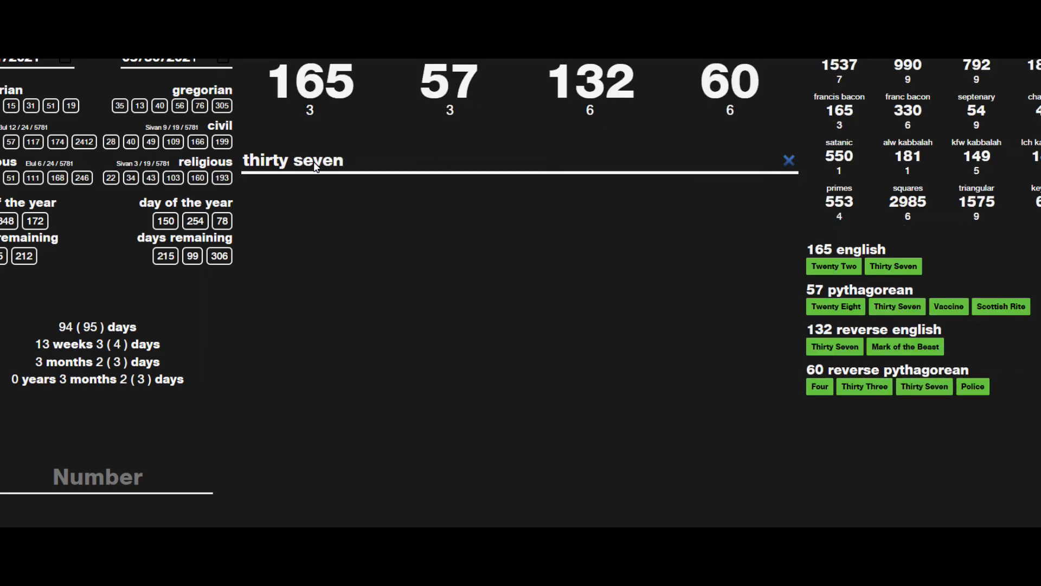
pyautogui.click(789, 160)
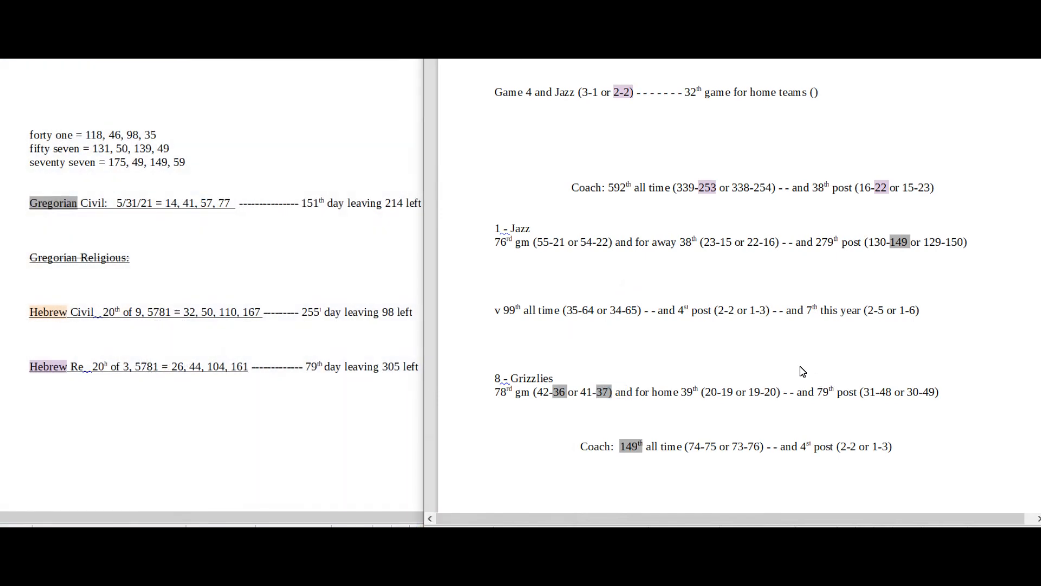
# Step: Highlight 79th and the coach's 2-2 post record in the Grizzlies notes purple
pyautogui.doubleClick(825, 392)
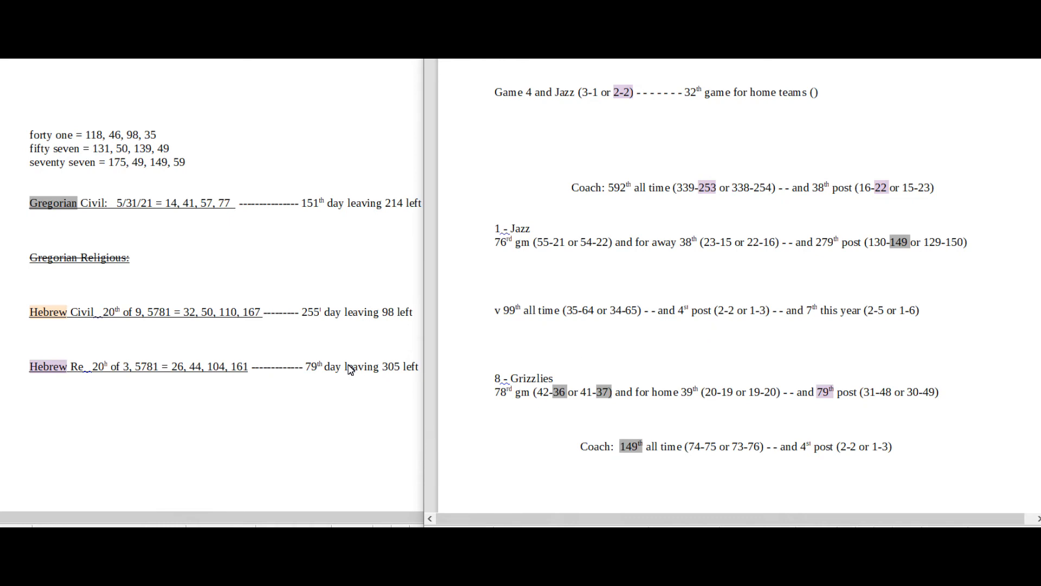
pyautogui.moveTo(718, 327)
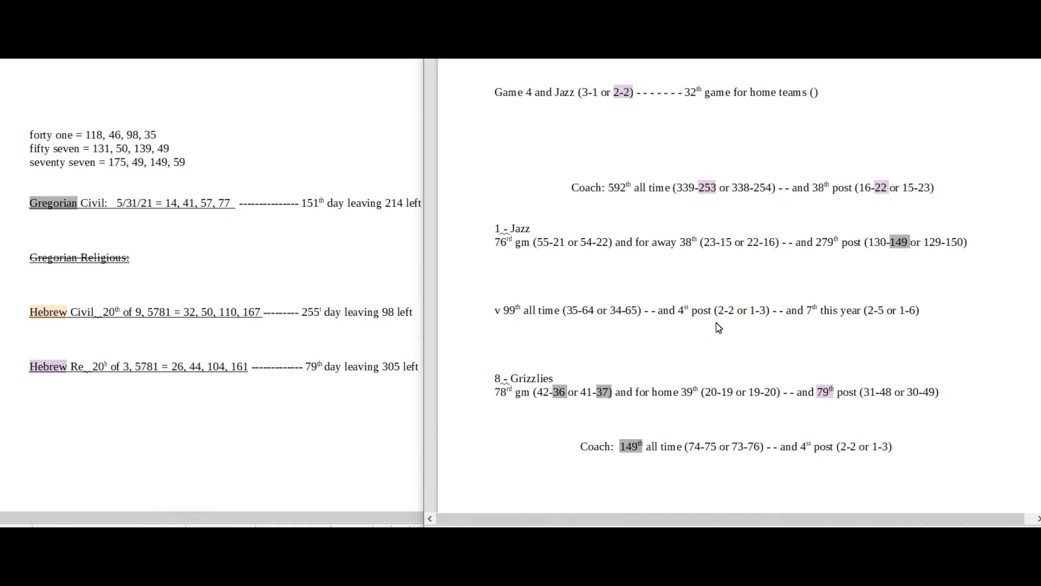
pyautogui.moveTo(763, 373)
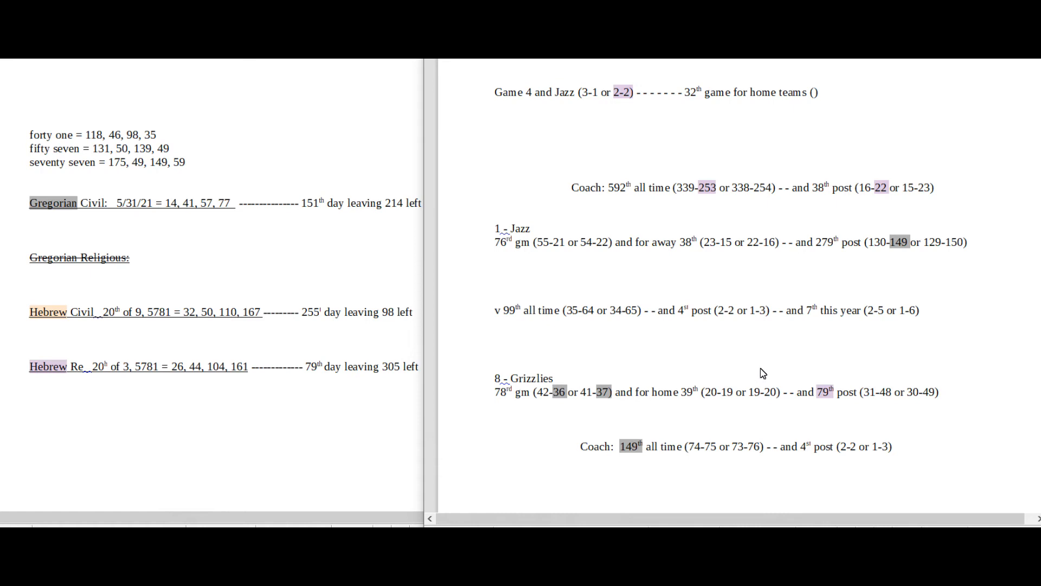
pyautogui.click(495, 281)
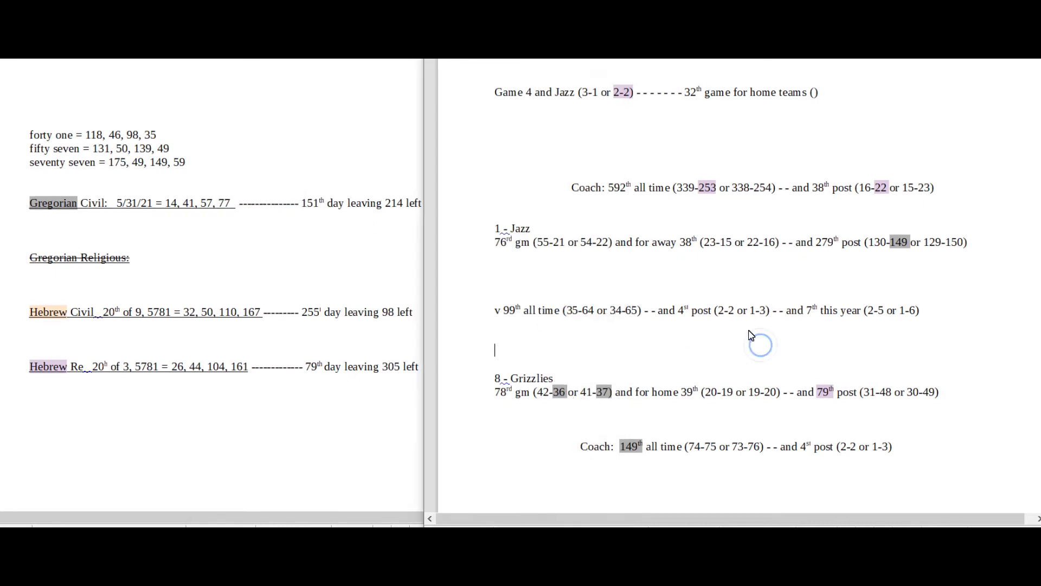
pyautogui.doubleClick(845, 447)
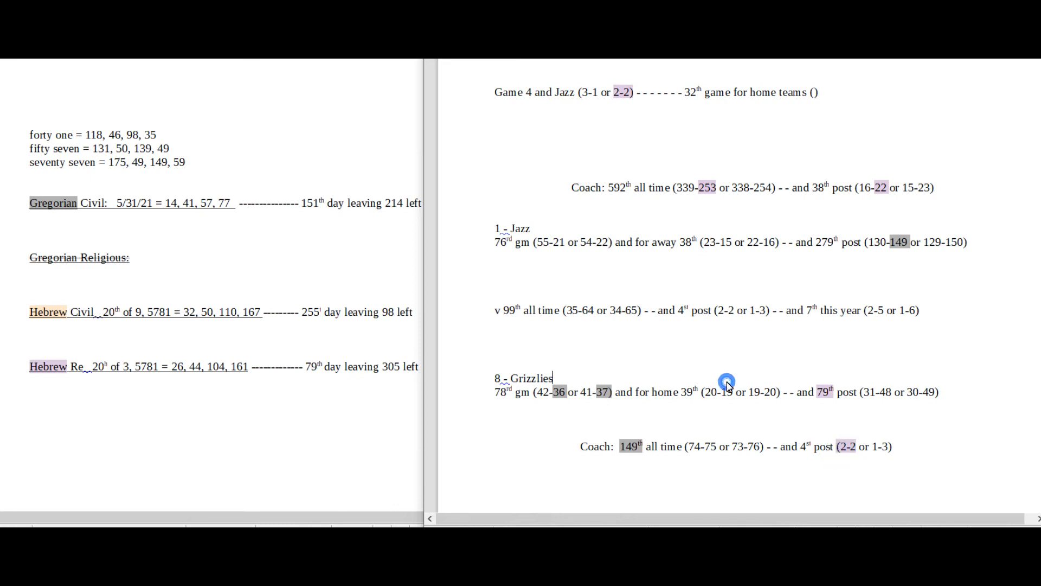
pyautogui.moveTo(677, 370)
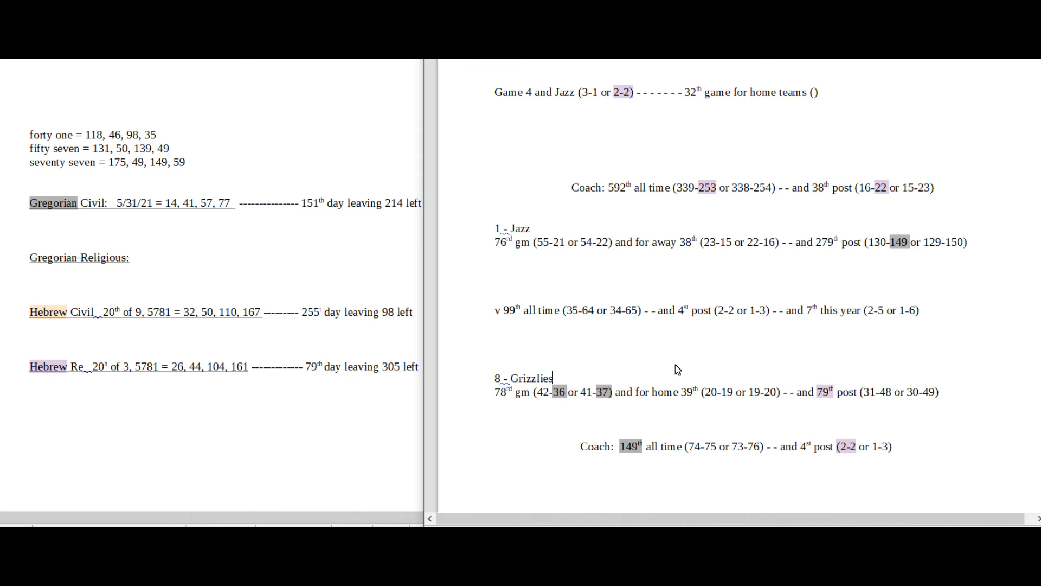
pyautogui.moveTo(717, 321)
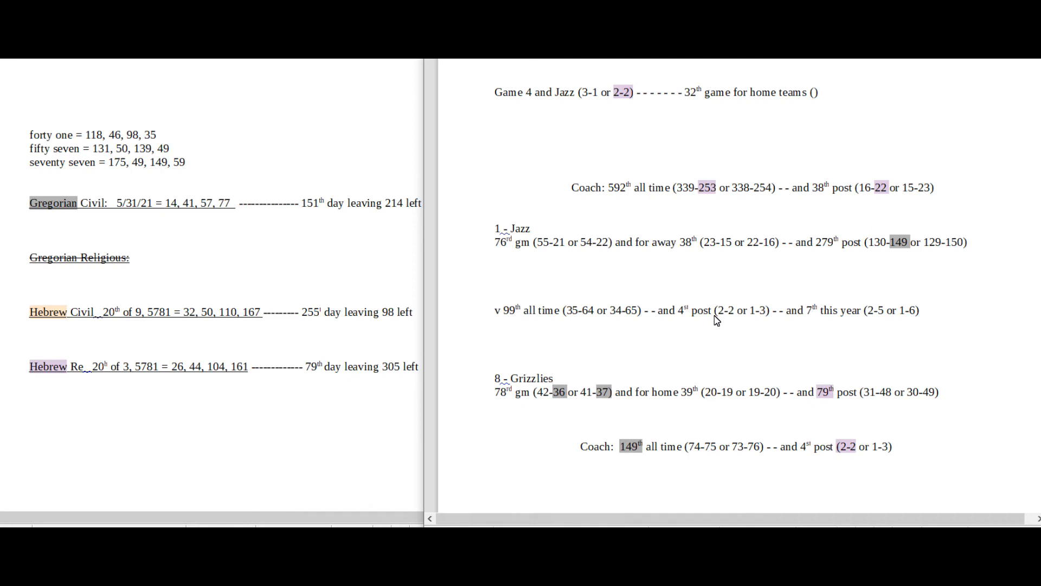
pyautogui.moveTo(540, 301)
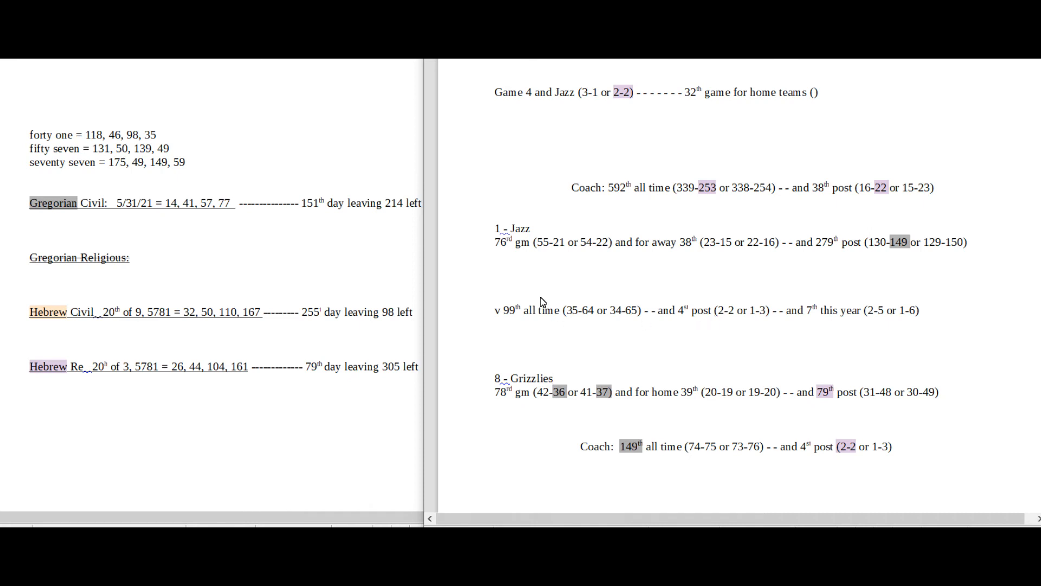
pyautogui.moveTo(595, 246)
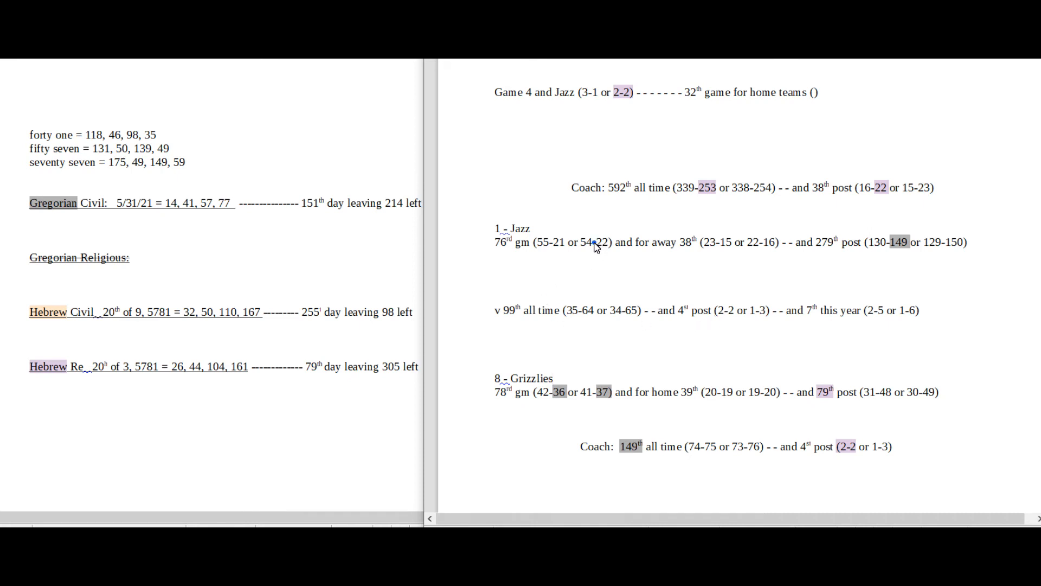
# Step: Highlight the 22s in 54-22 and 22-16 and the 2-2 record purple
pyautogui.doubleClick(602, 243)
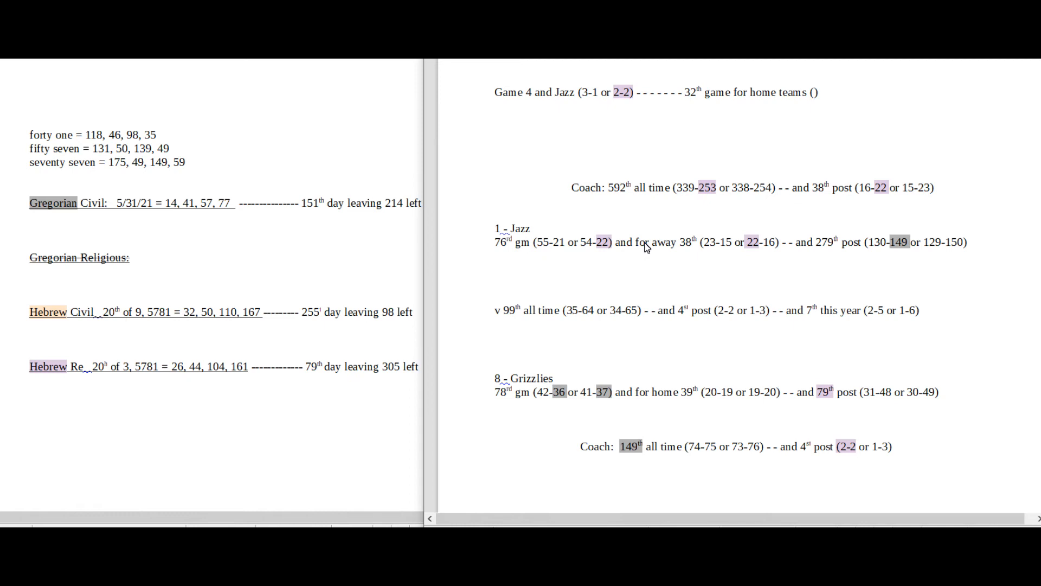
pyautogui.moveTo(835, 391); pyautogui.dragTo(877, 392)
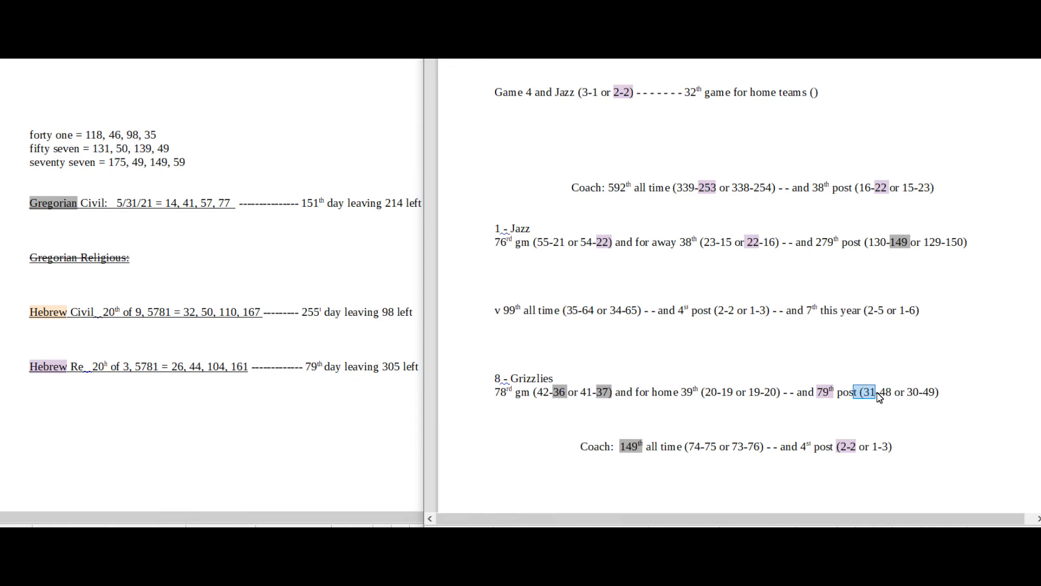
pyautogui.moveTo(743, 370)
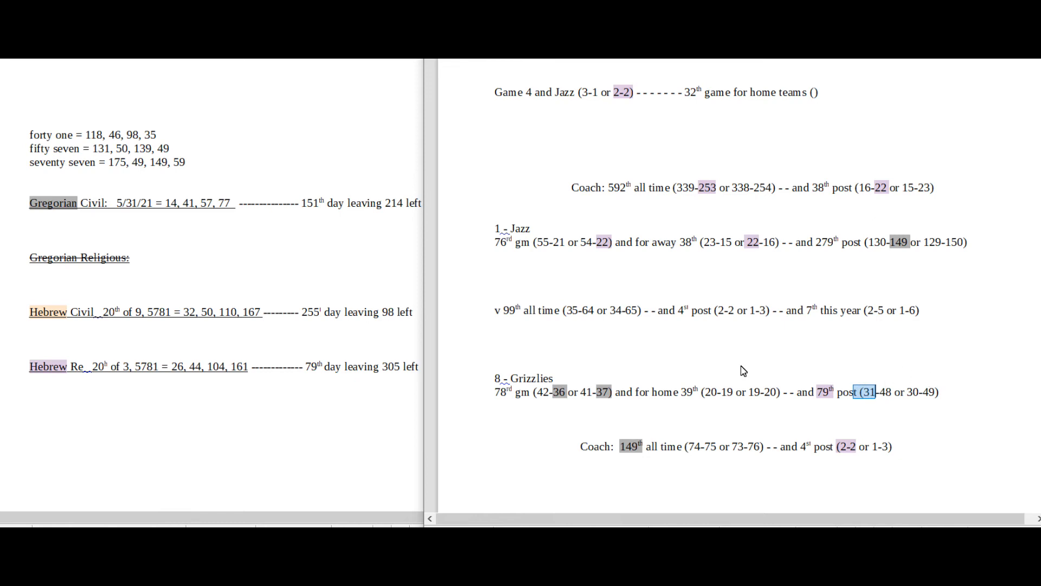
pyautogui.moveTo(730, 361)
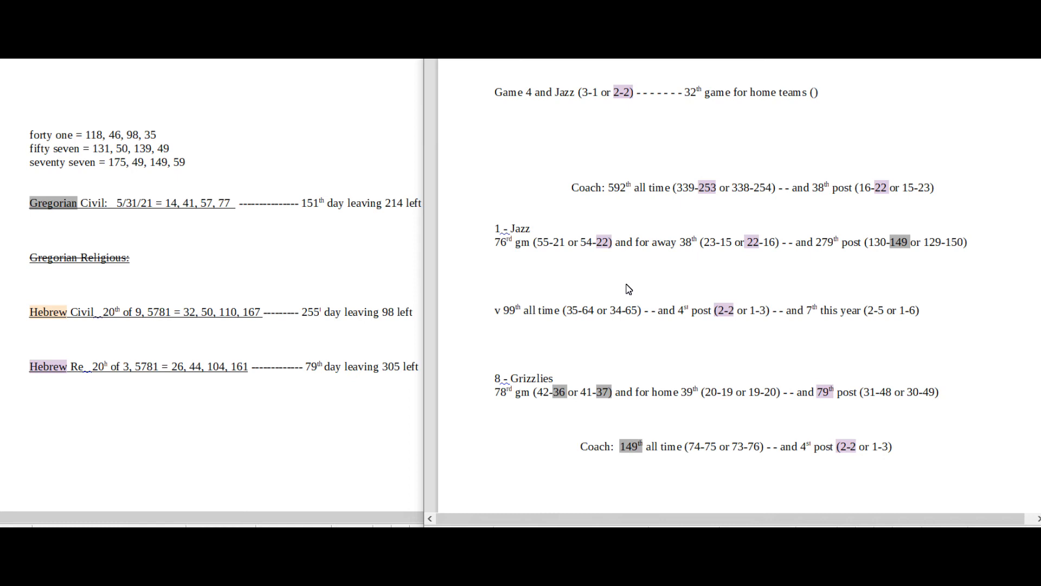
pyautogui.click(495, 281)
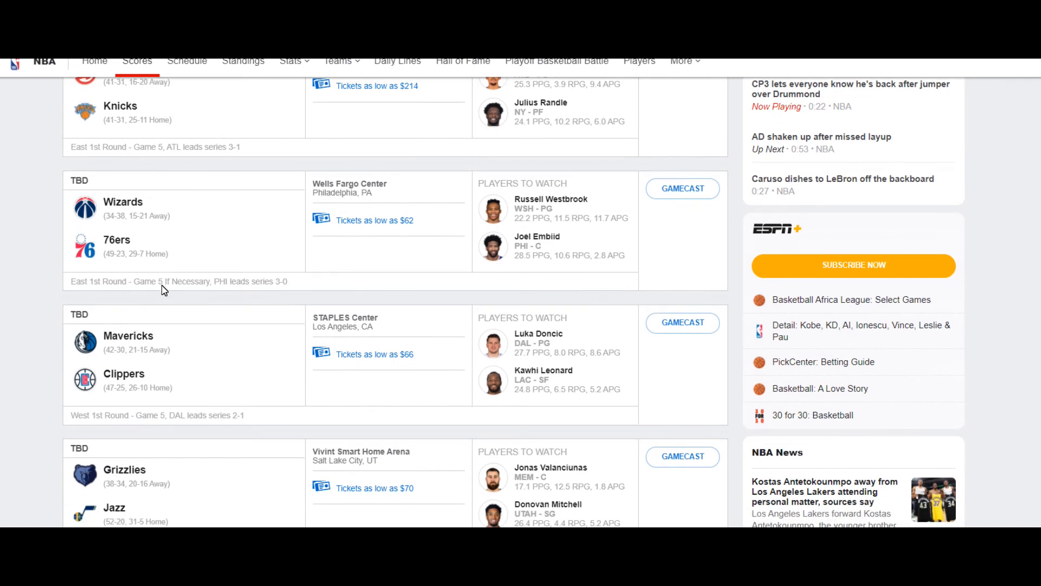
# Step: Scroll the ESPN scoreboard to the June 2, 2021 playoff games
pyautogui.scroll(-3)
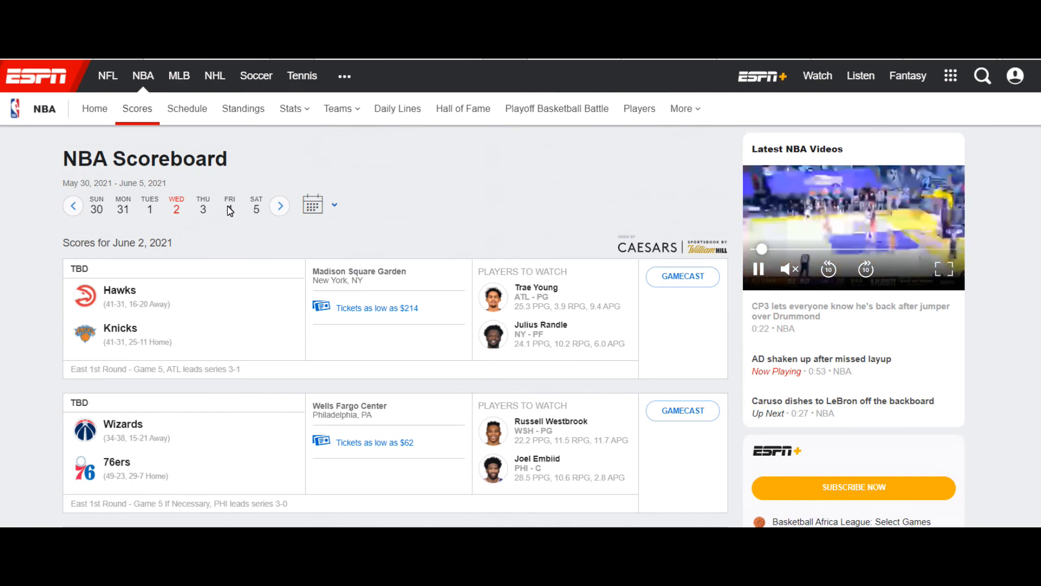
pyautogui.scroll(-3)
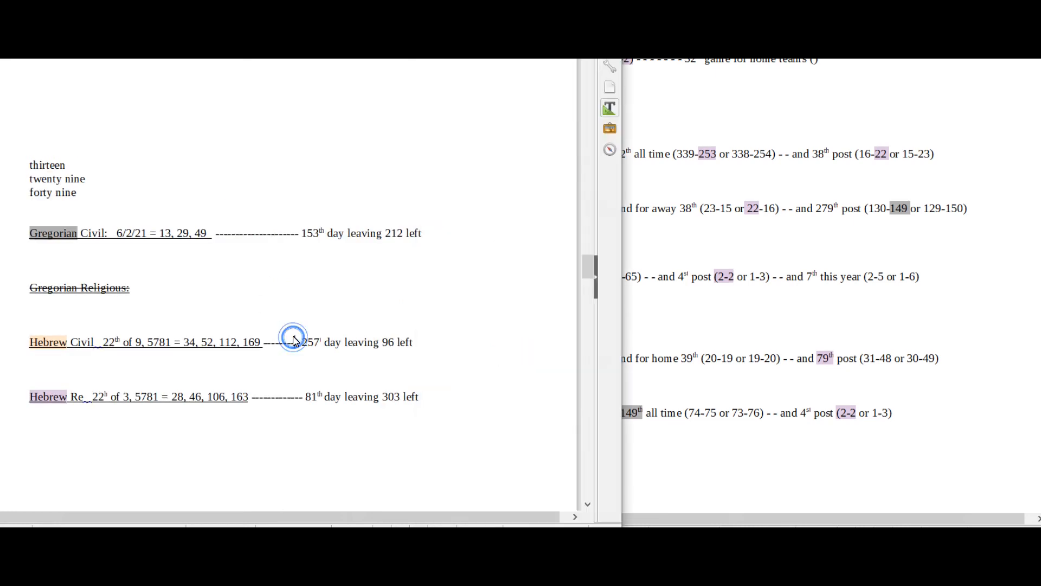
pyautogui.moveTo(293, 343); pyautogui.dragTo(342, 342)
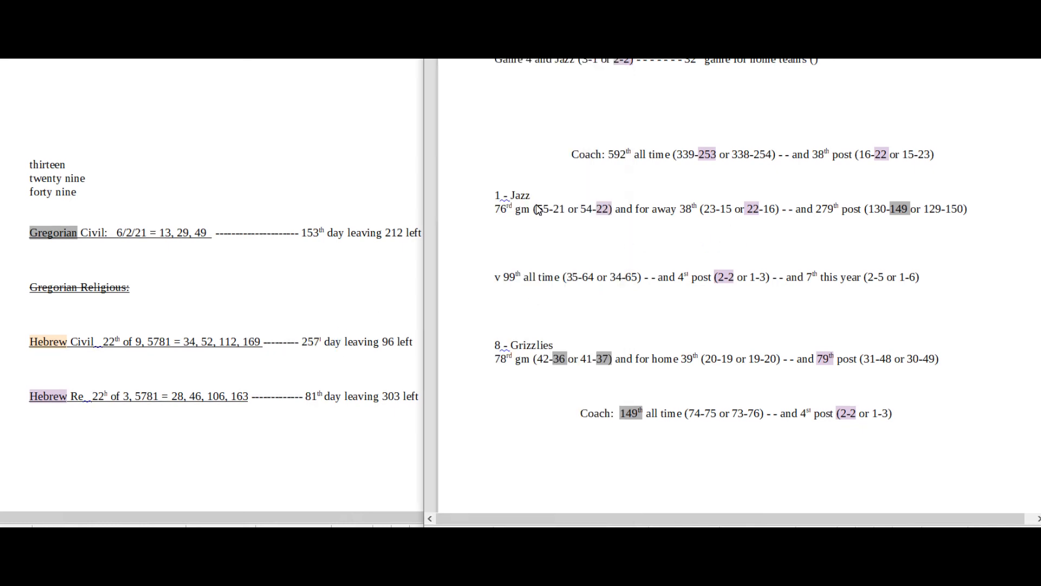
pyautogui.doubleClick(542, 209)
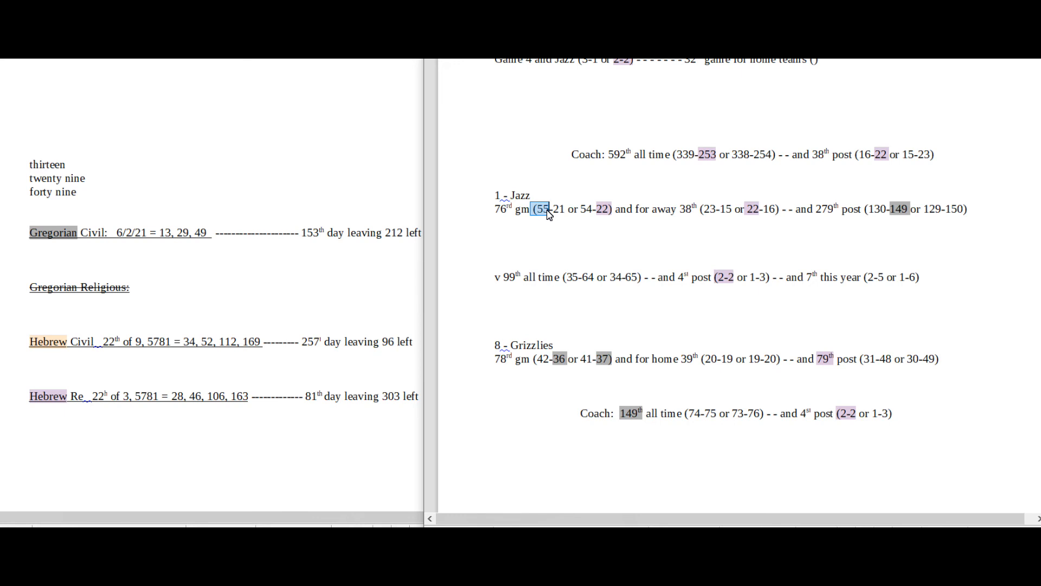
pyautogui.moveTo(324, 375)
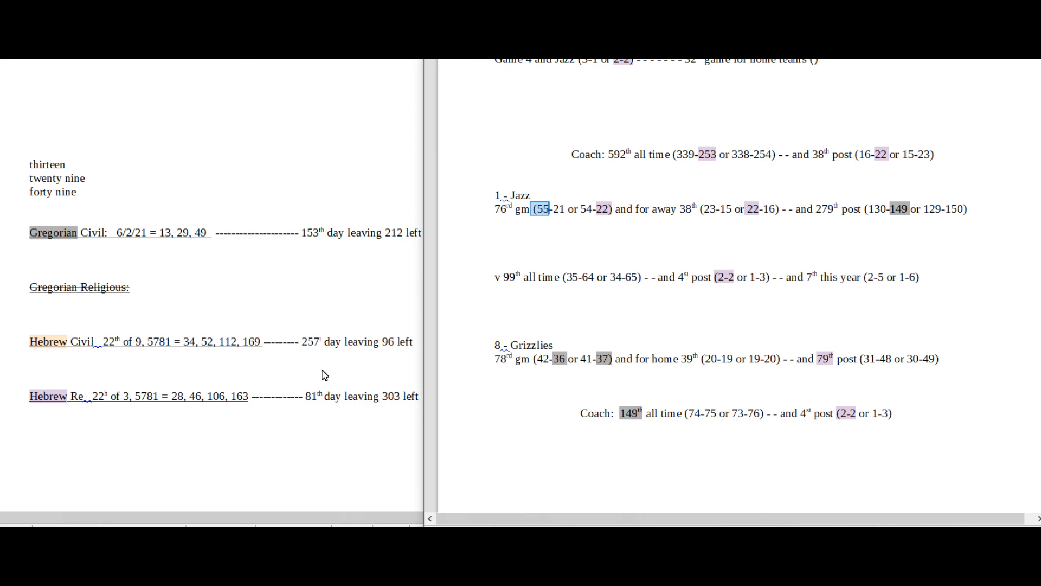
pyautogui.moveTo(290, 354)
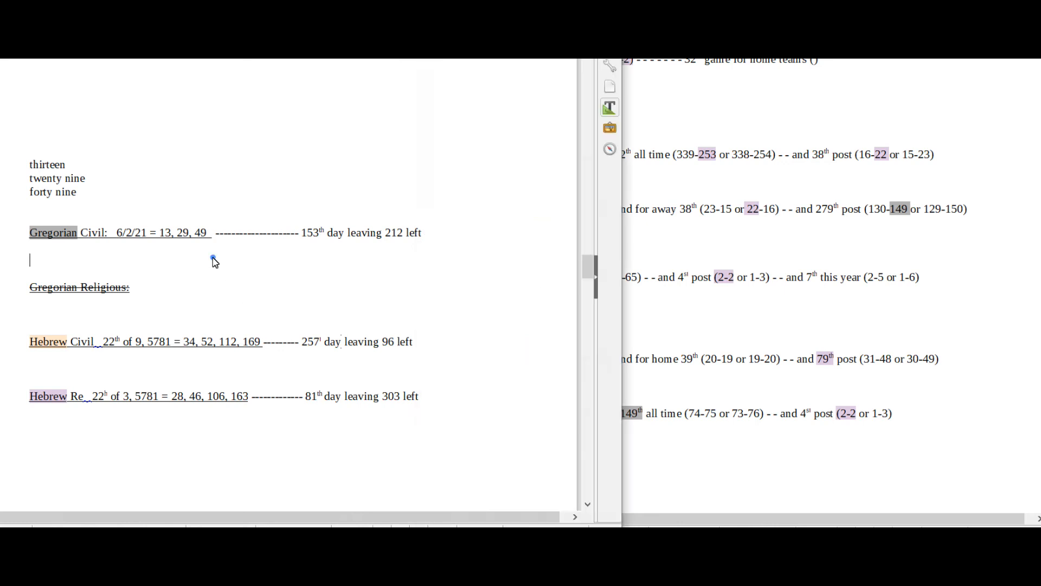
pyautogui.doubleClick(198, 233)
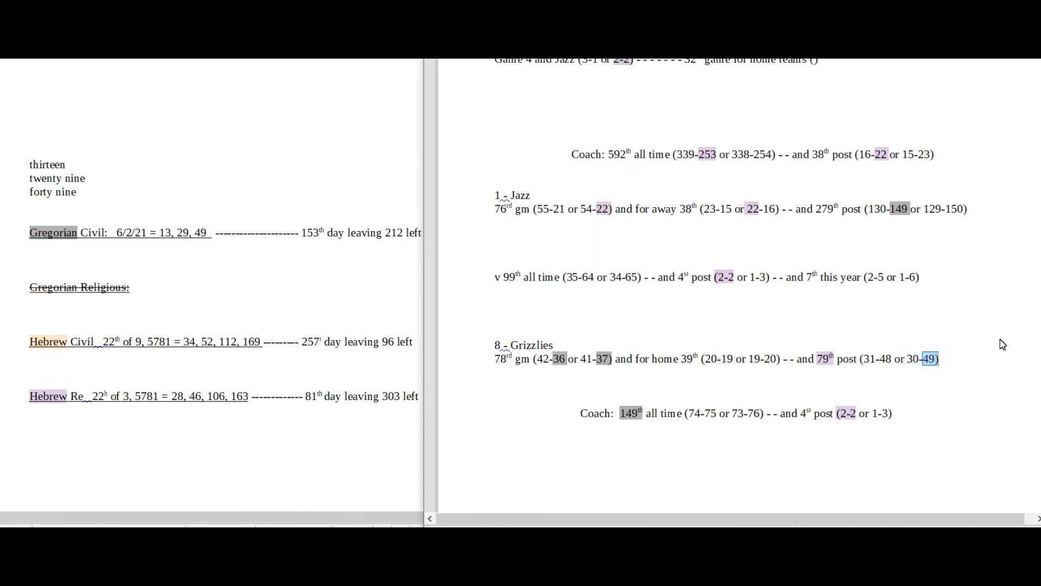
pyautogui.moveTo(715, 329)
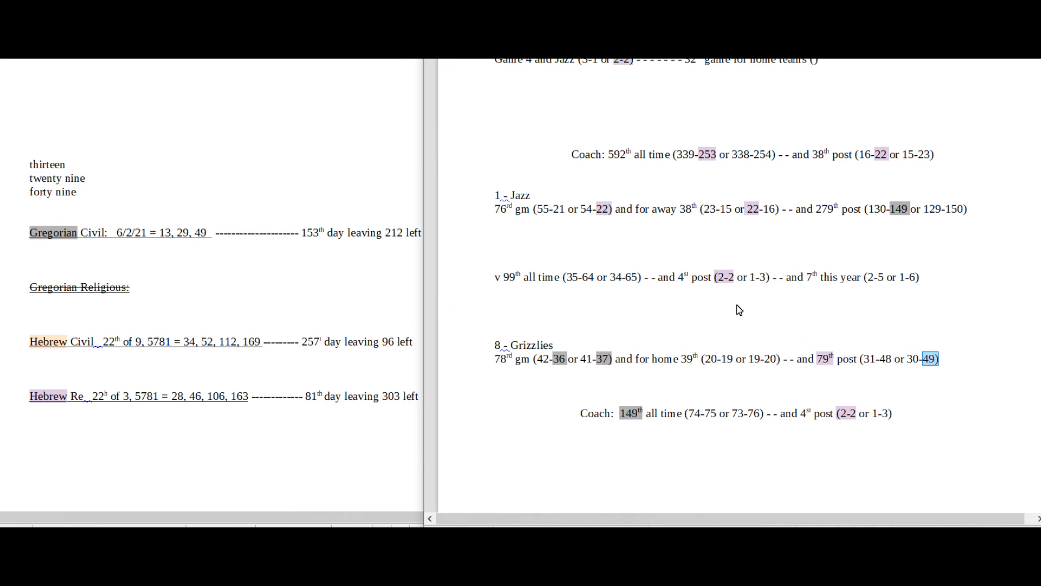
pyautogui.moveTo(922, 377)
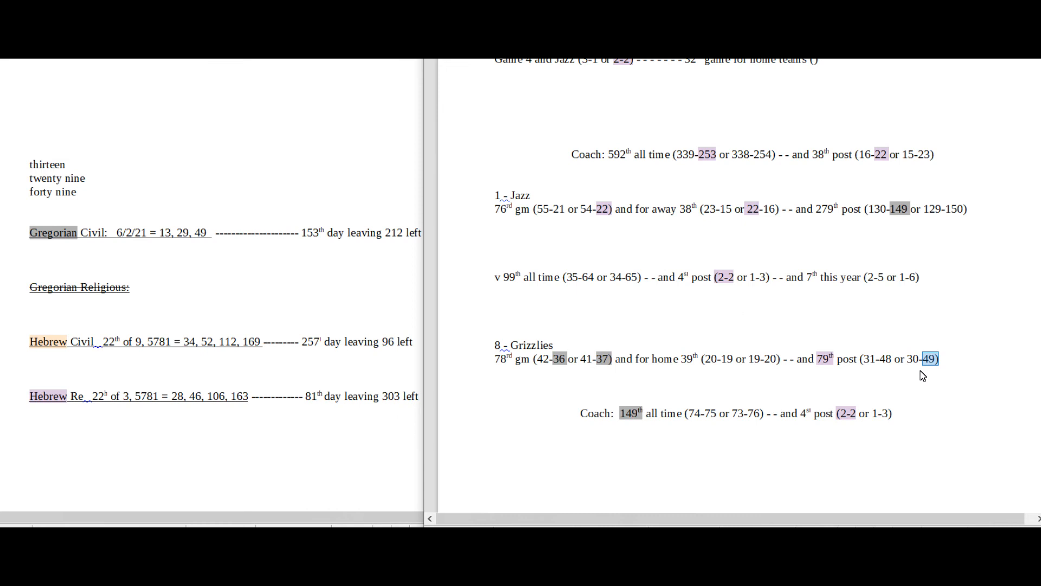
pyautogui.moveTo(742, 307)
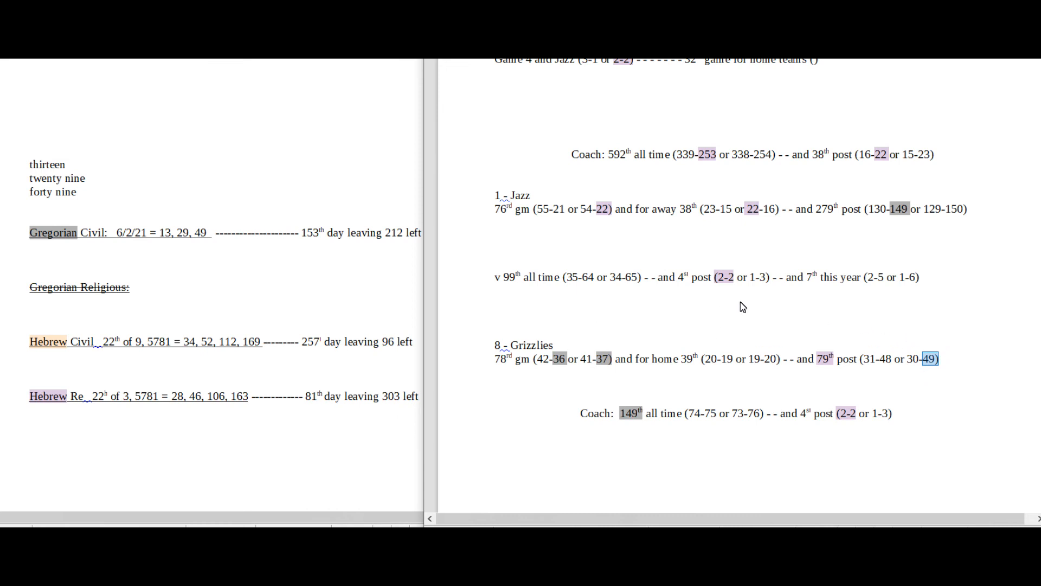
pyautogui.moveTo(742, 304)
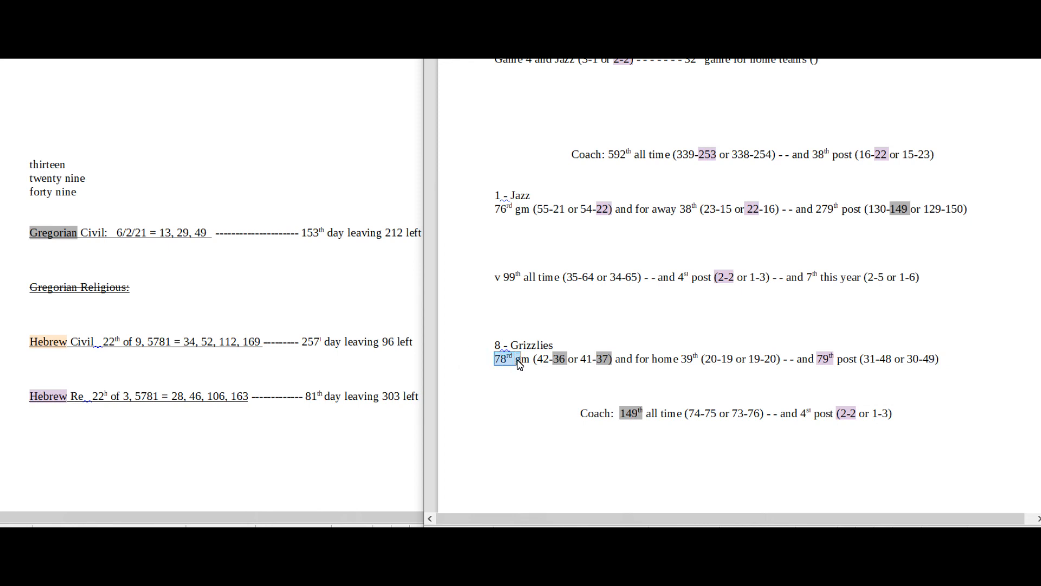
pyautogui.moveTo(633, 351)
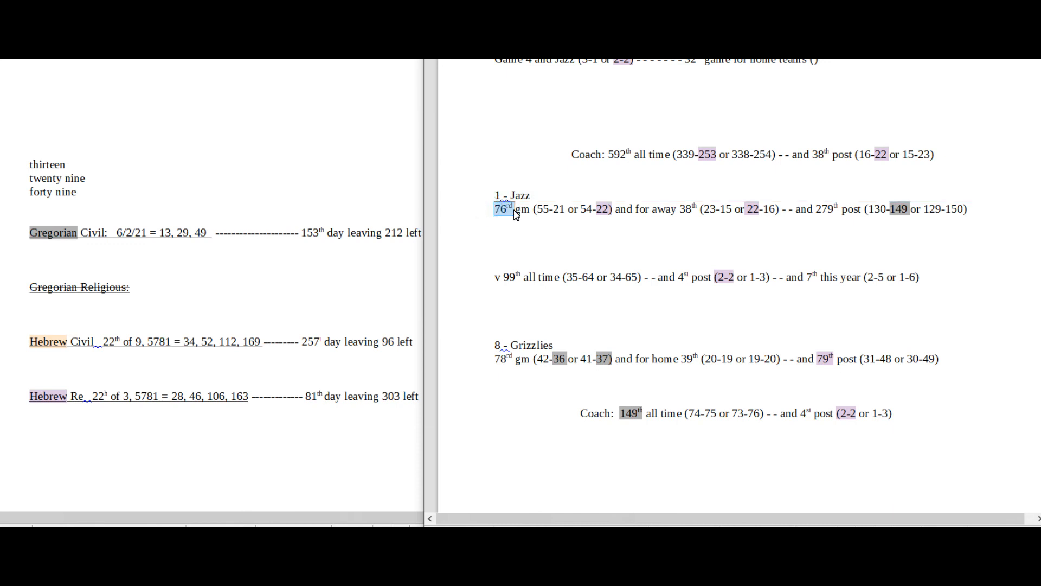
pyautogui.moveTo(542, 233)
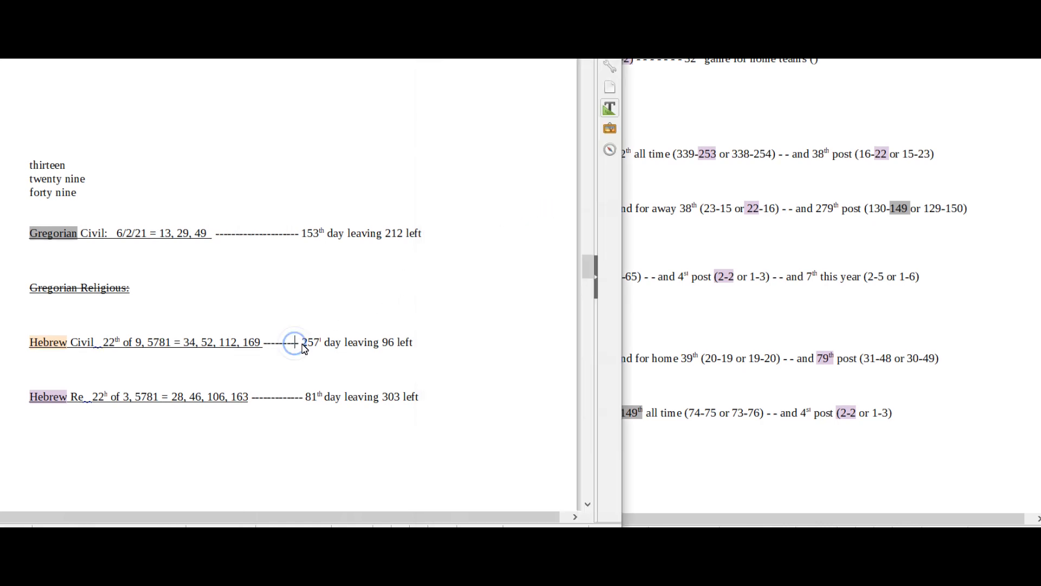
pyautogui.moveTo(300, 342); pyautogui.dragTo(340, 342)
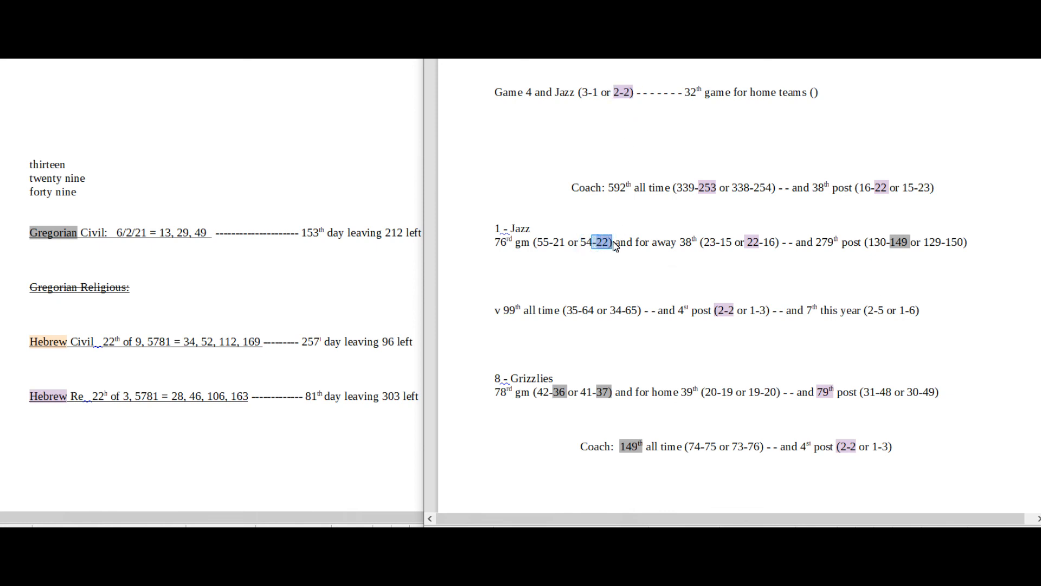
pyautogui.moveTo(755, 399)
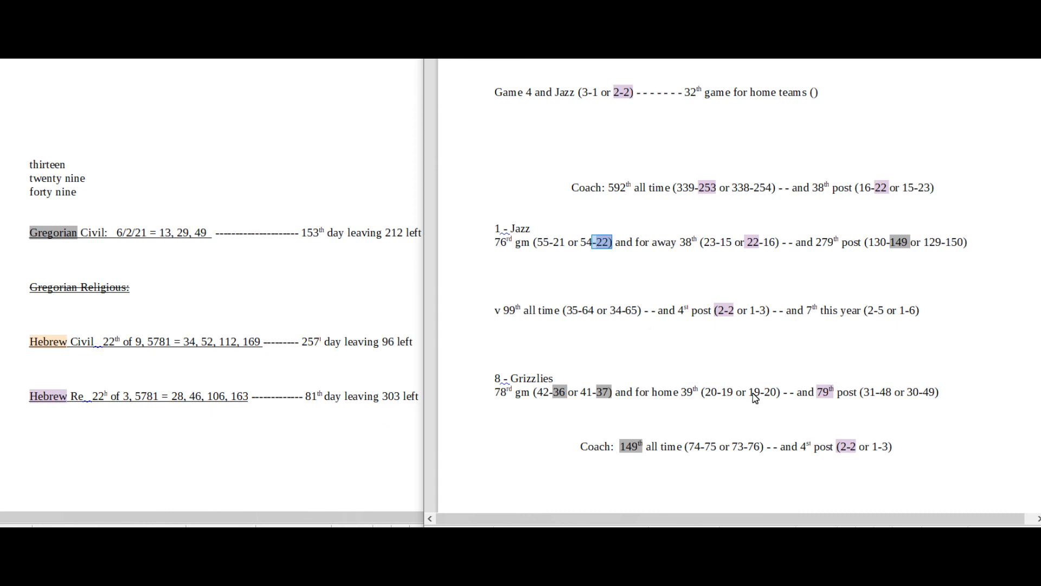
pyautogui.moveTo(489, 396)
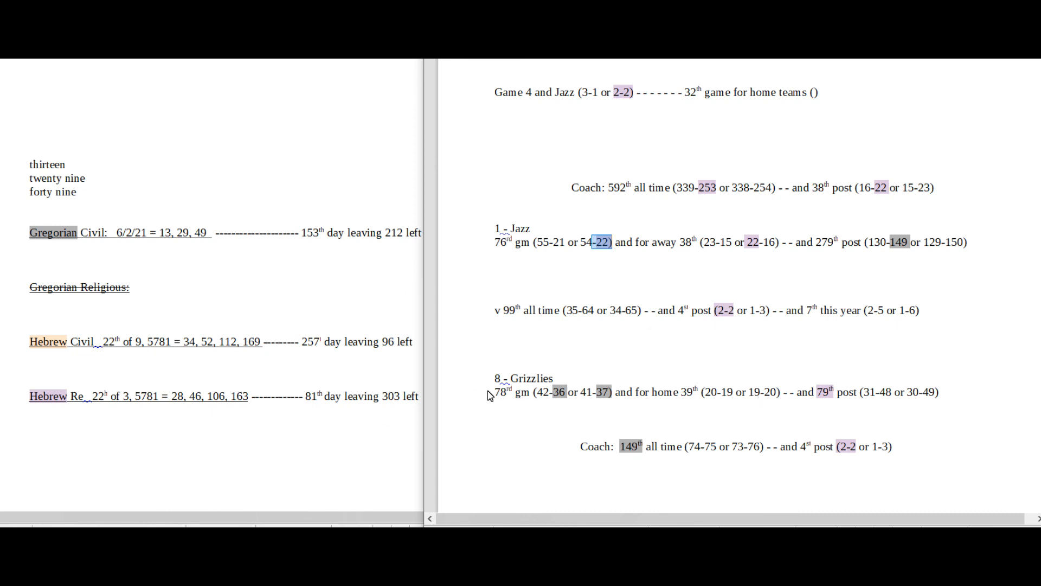
pyautogui.doubleClick(499, 393)
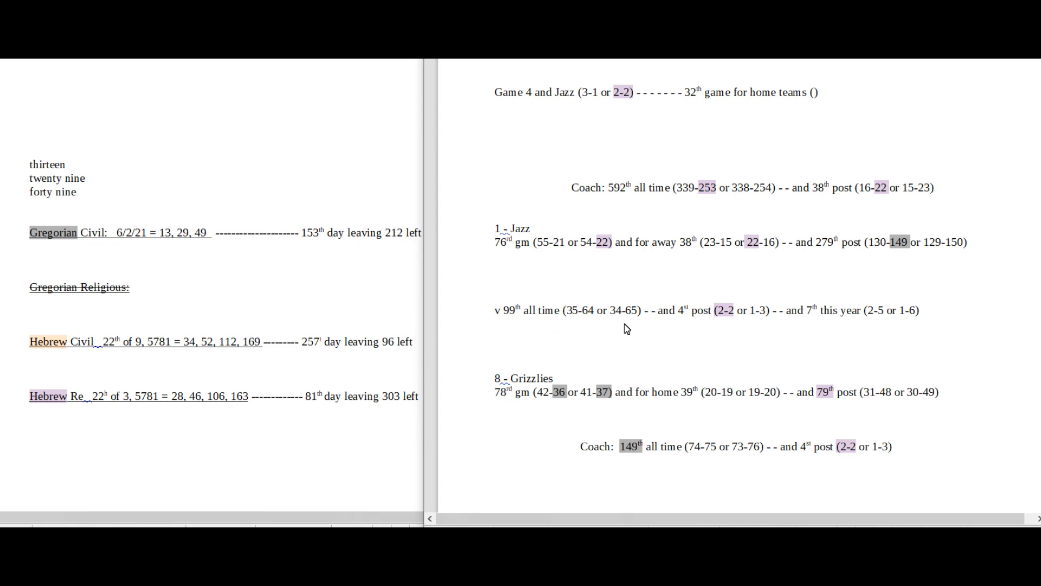
pyautogui.moveTo(633, 308)
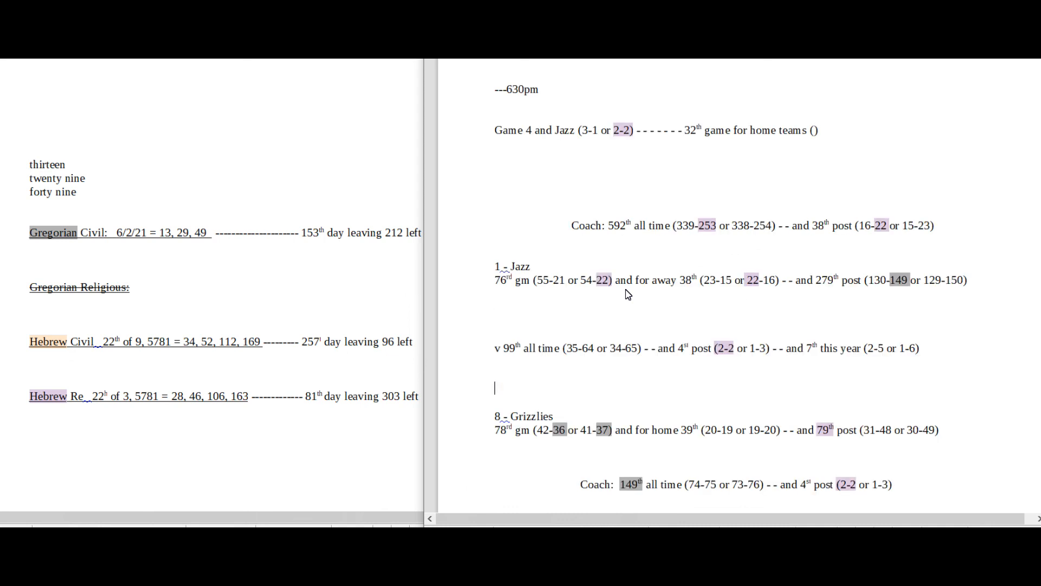
pyautogui.moveTo(720, 226)
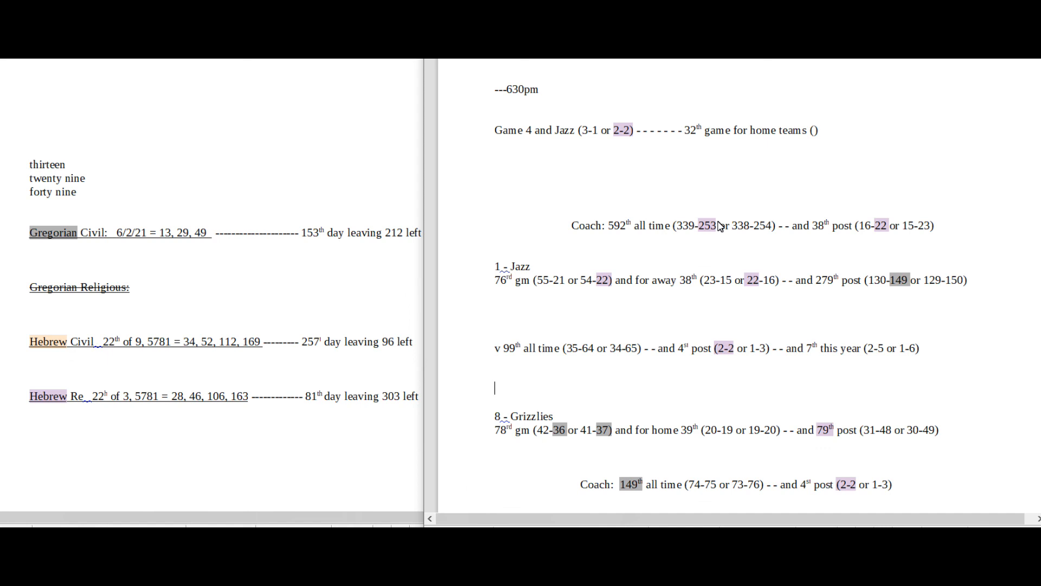
pyautogui.moveTo(787, 235)
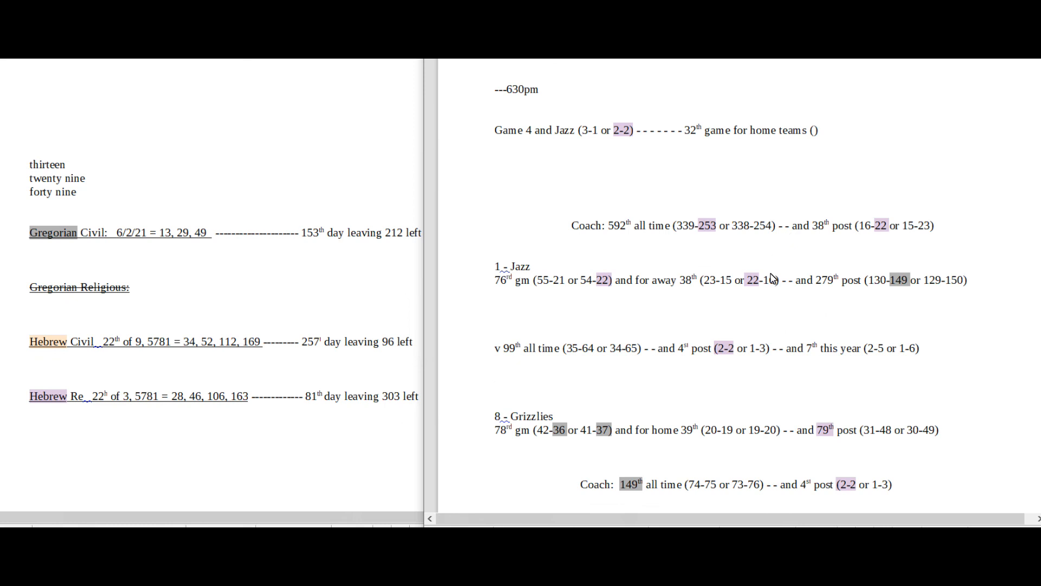
pyautogui.moveTo(762, 270)
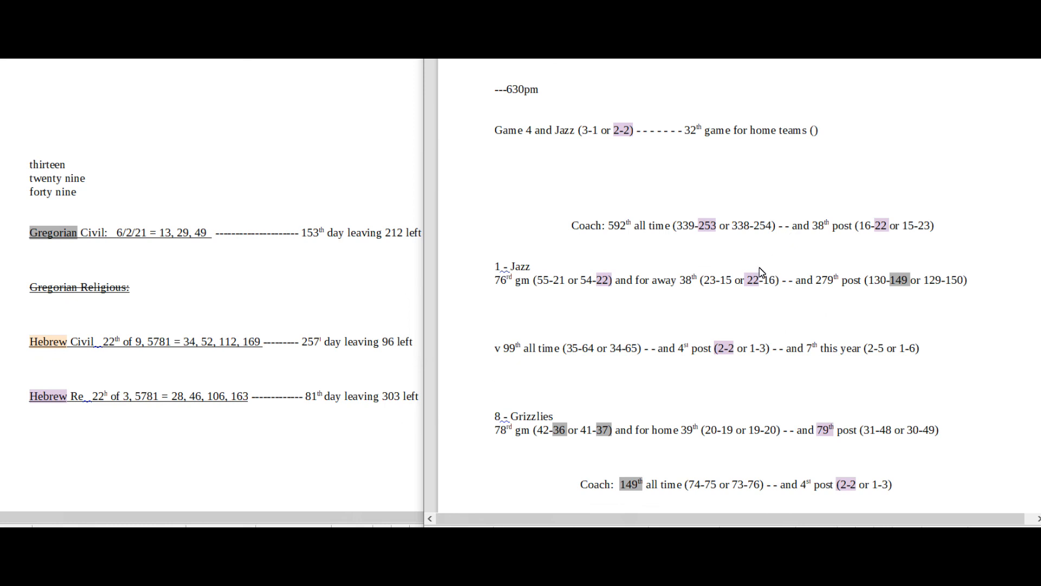
pyautogui.scroll(-3)
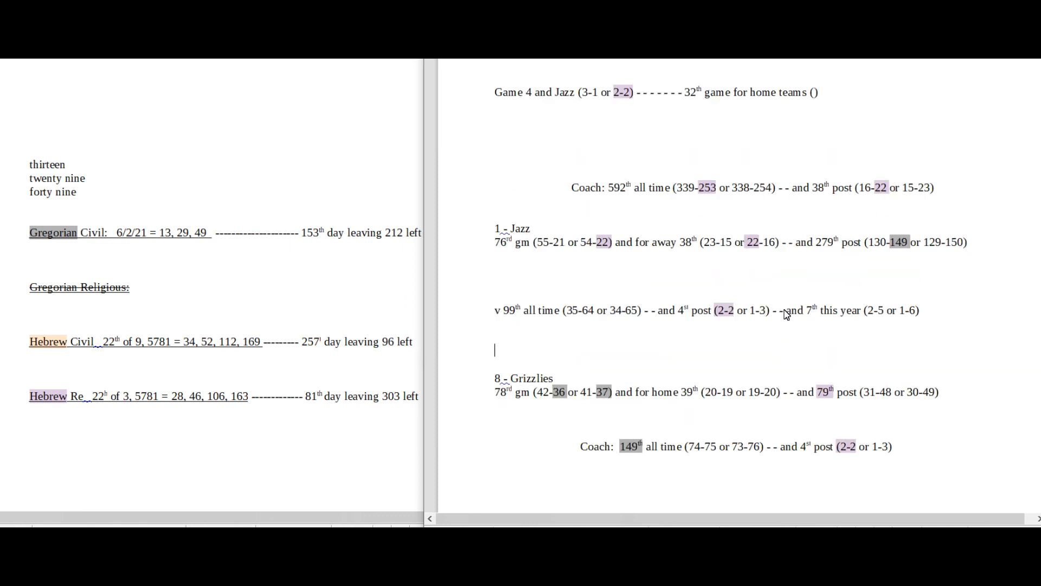
pyautogui.moveTo(488, 376)
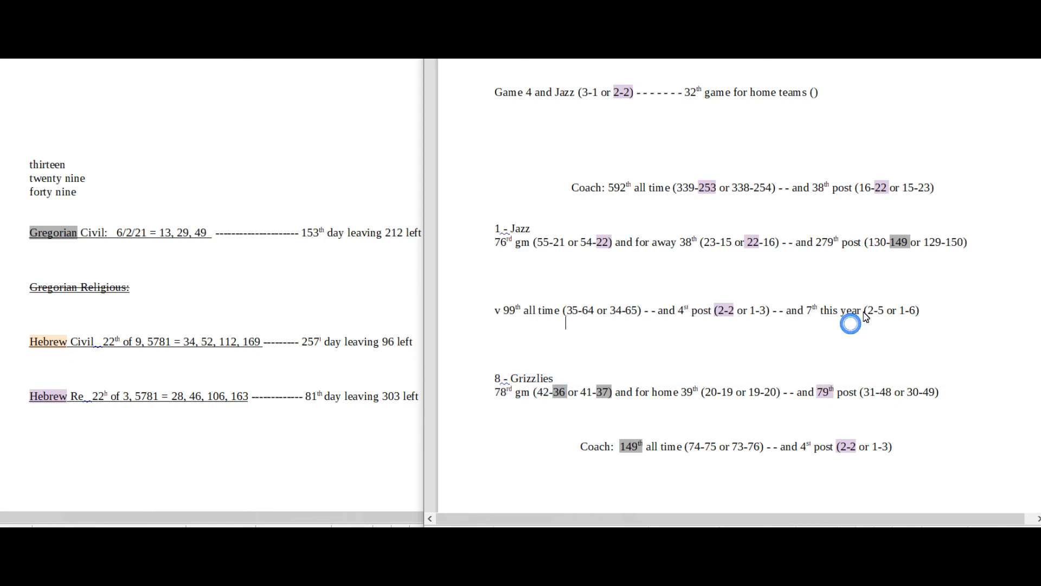
pyautogui.doubleClick(874, 311)
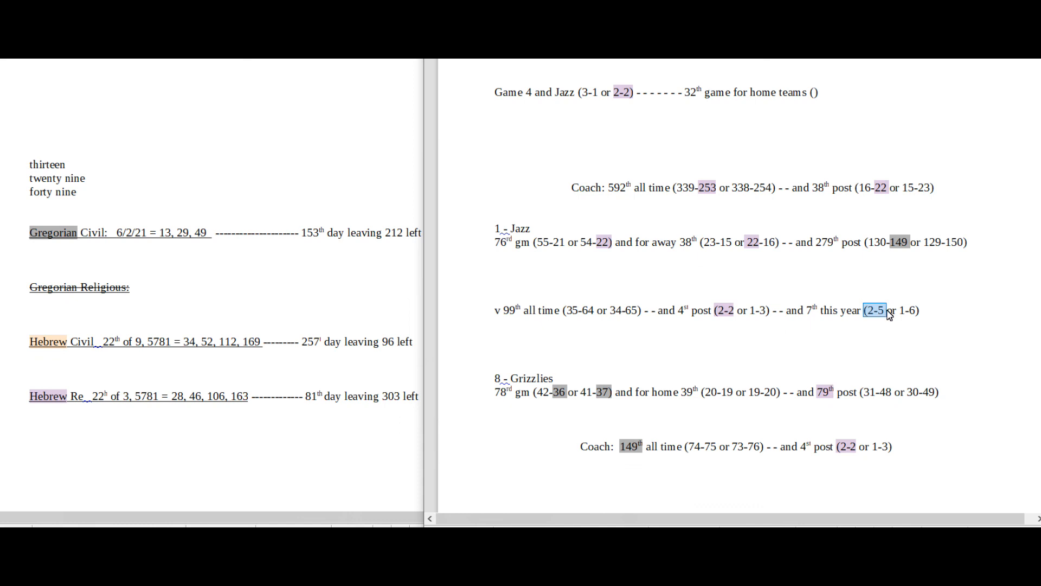
pyautogui.moveTo(698, 369)
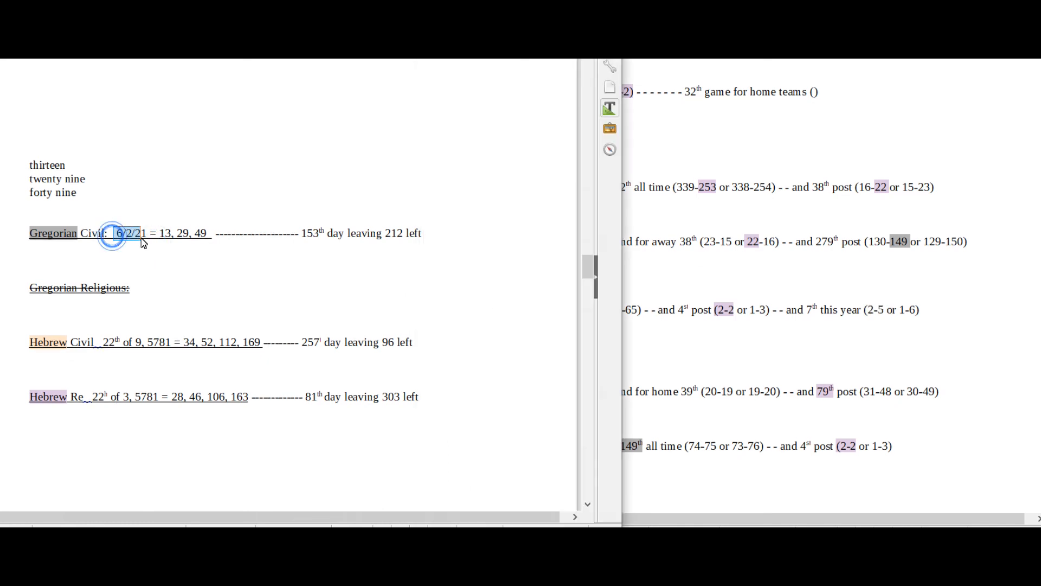
pyautogui.click(114, 234)
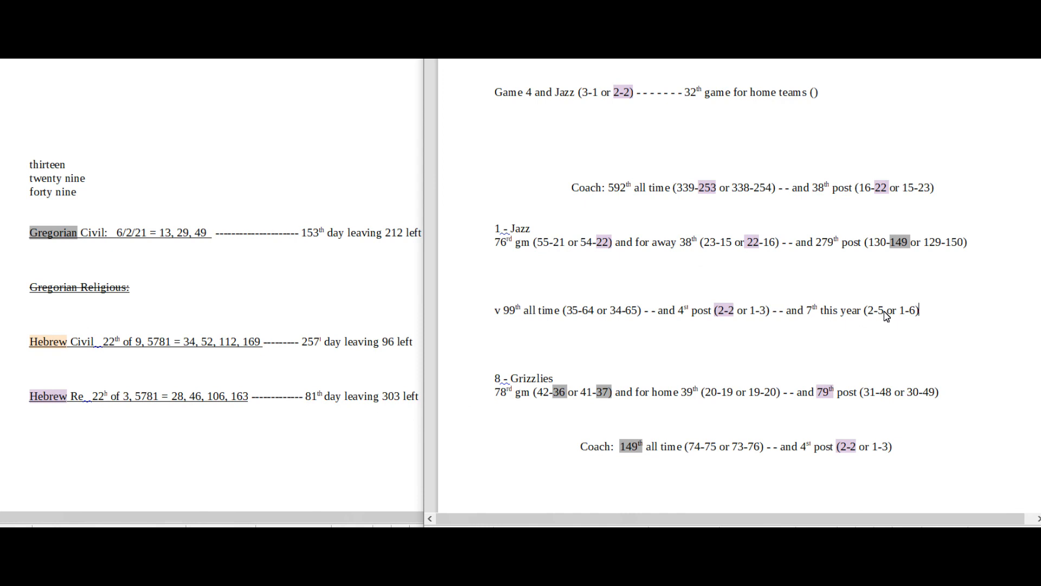
pyautogui.doubleClick(873, 311)
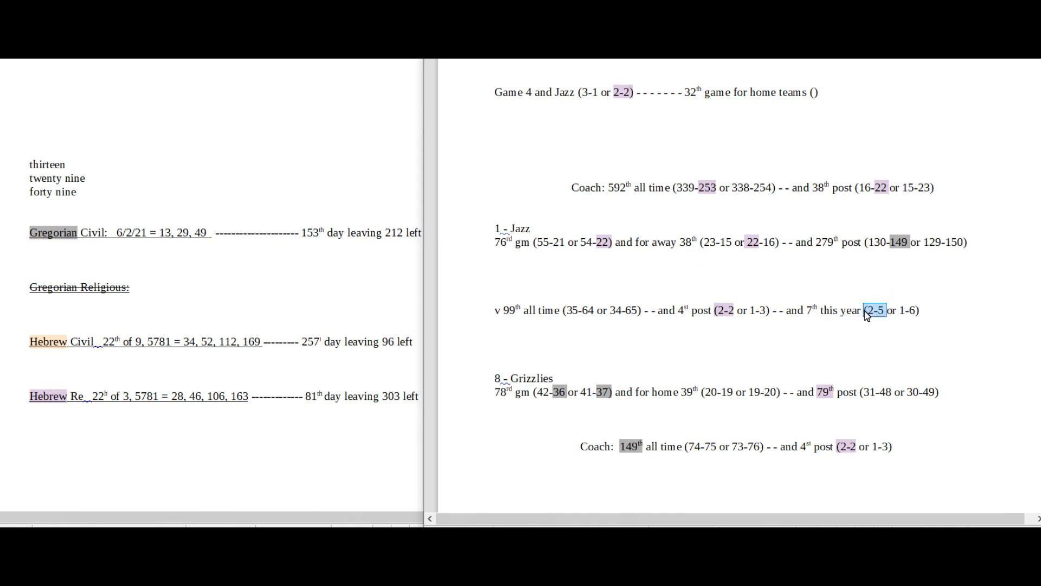
pyautogui.moveTo(911, 314)
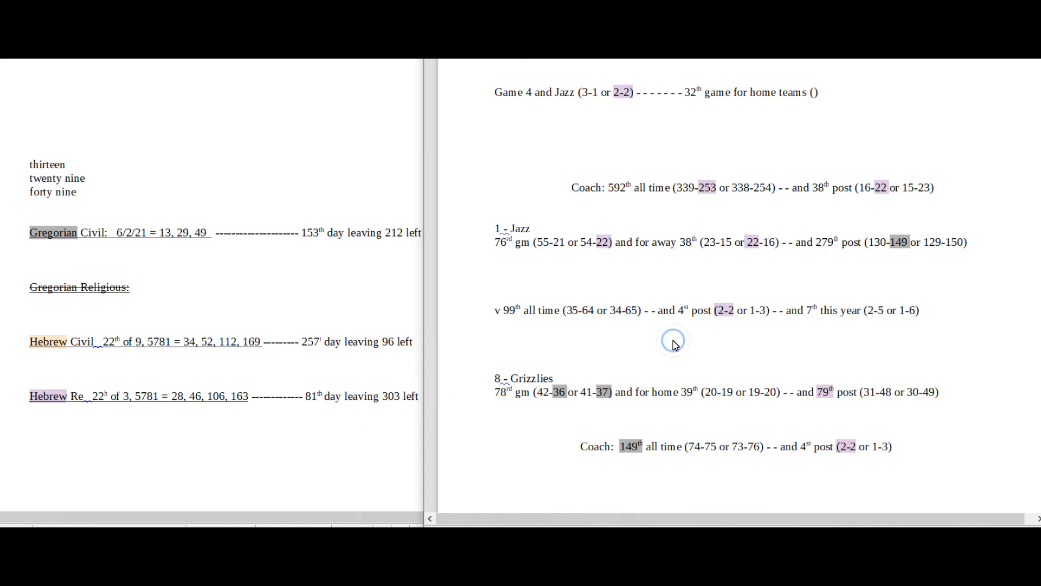
pyautogui.moveTo(652, 340)
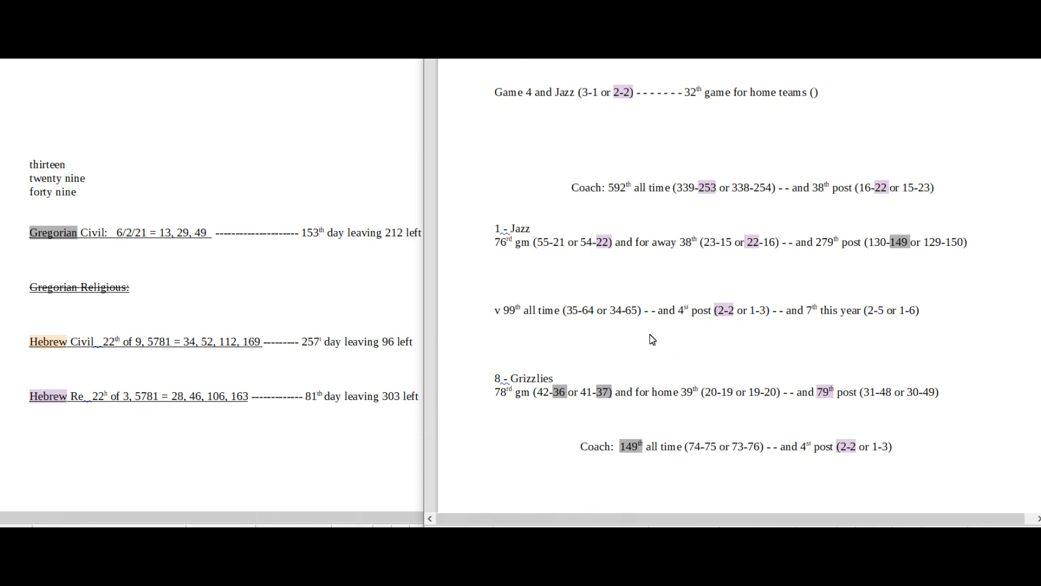
pyautogui.click(494, 336)
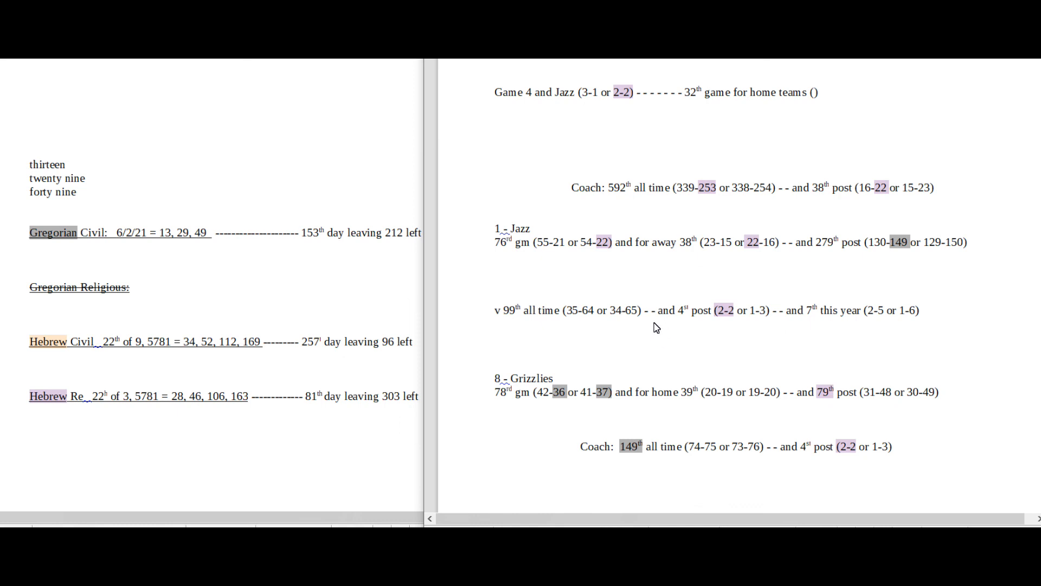
pyautogui.moveTo(653, 317)
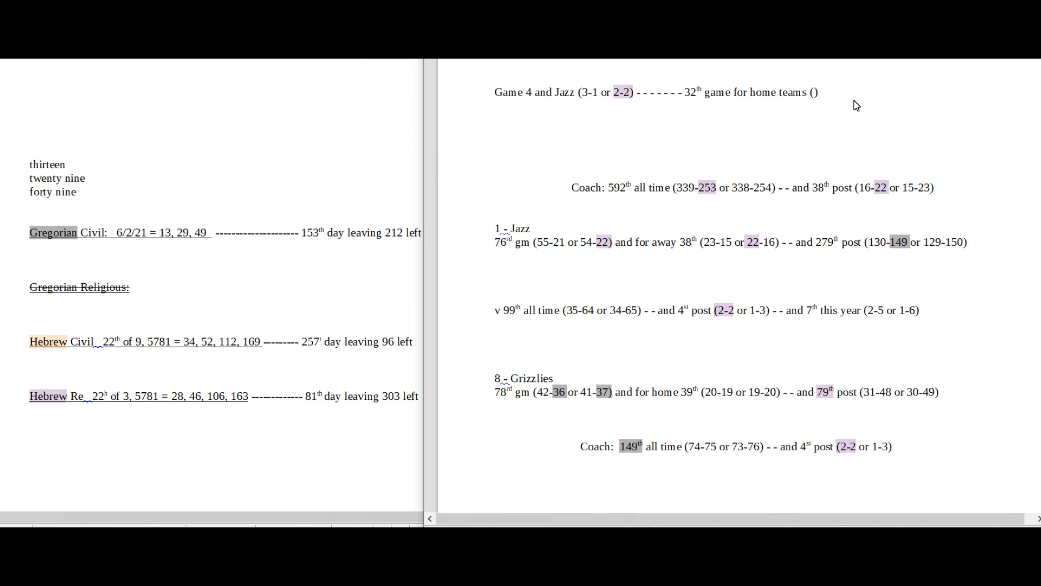
pyautogui.moveTo(710, 290)
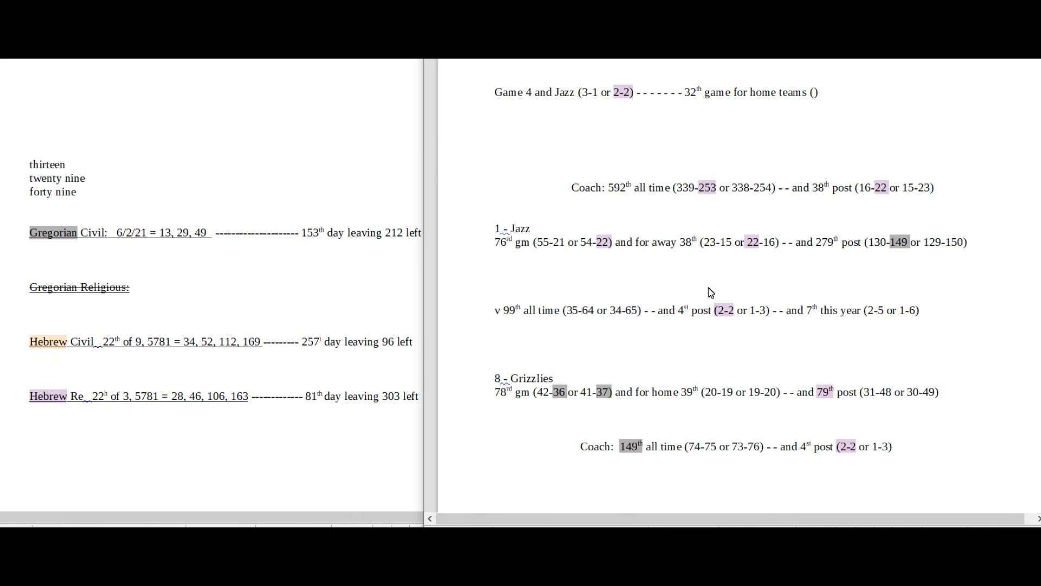